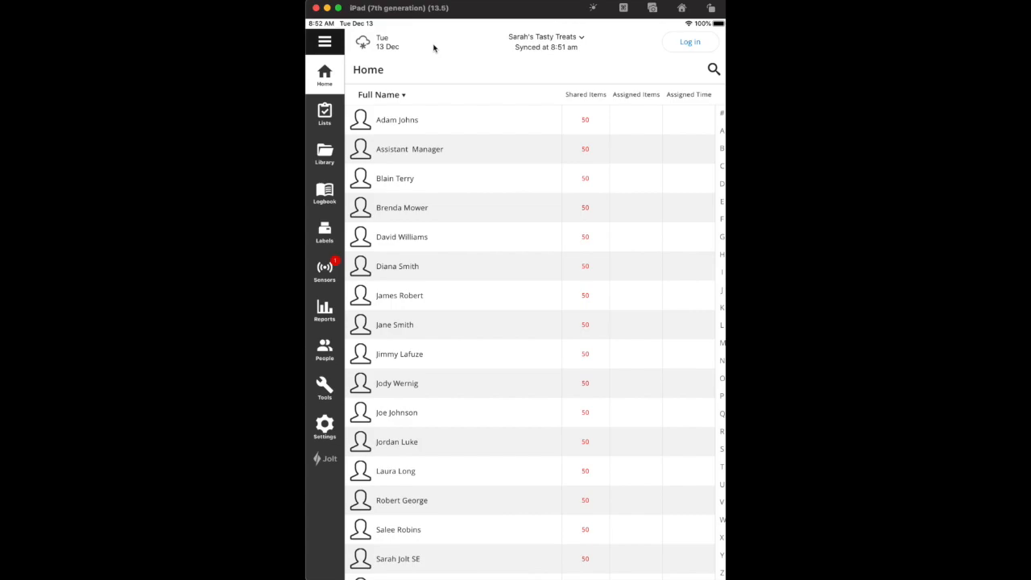
mouse_move(325, 77)
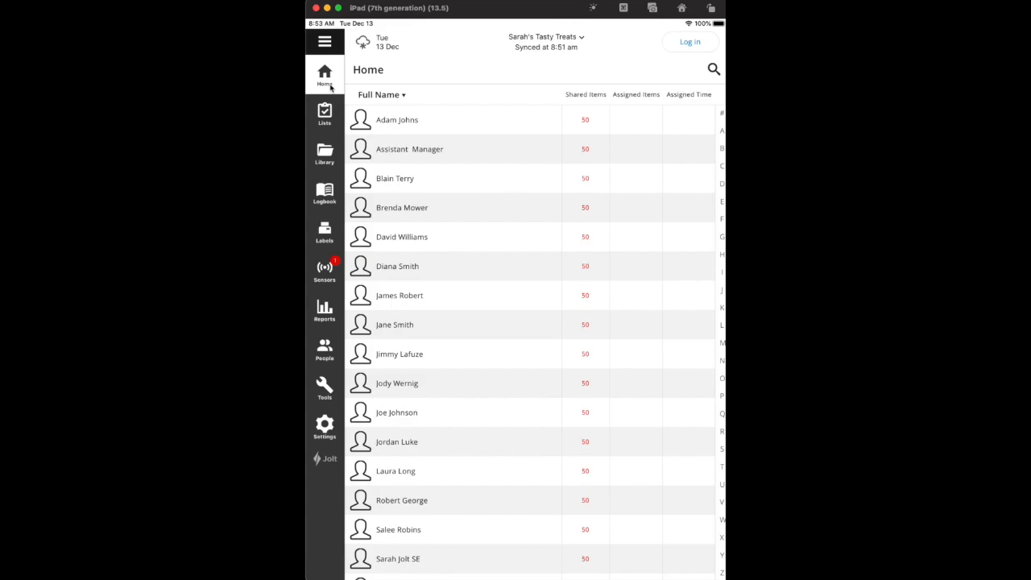
mouse_move(442, 522)
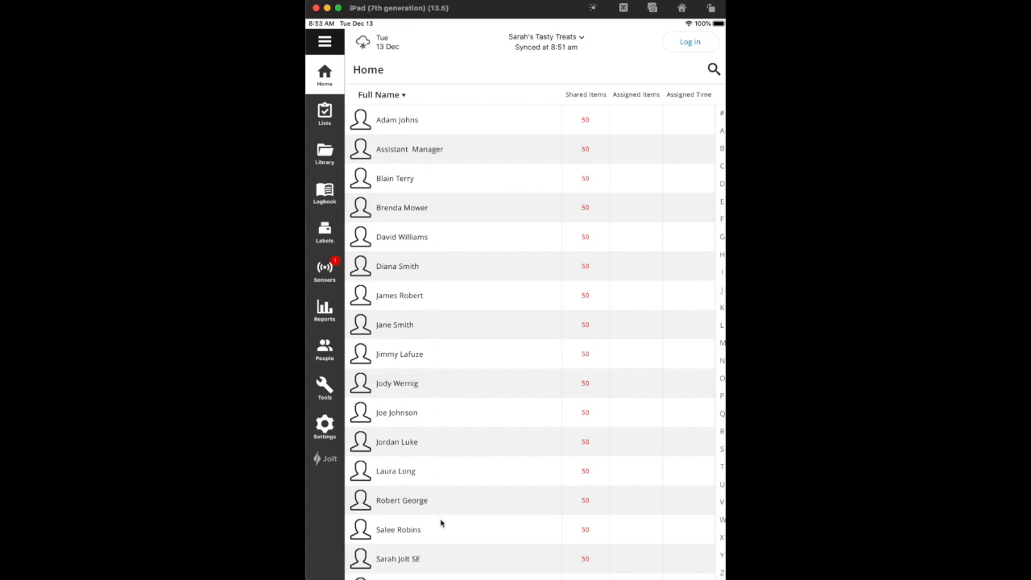
mouse_move(422, 197)
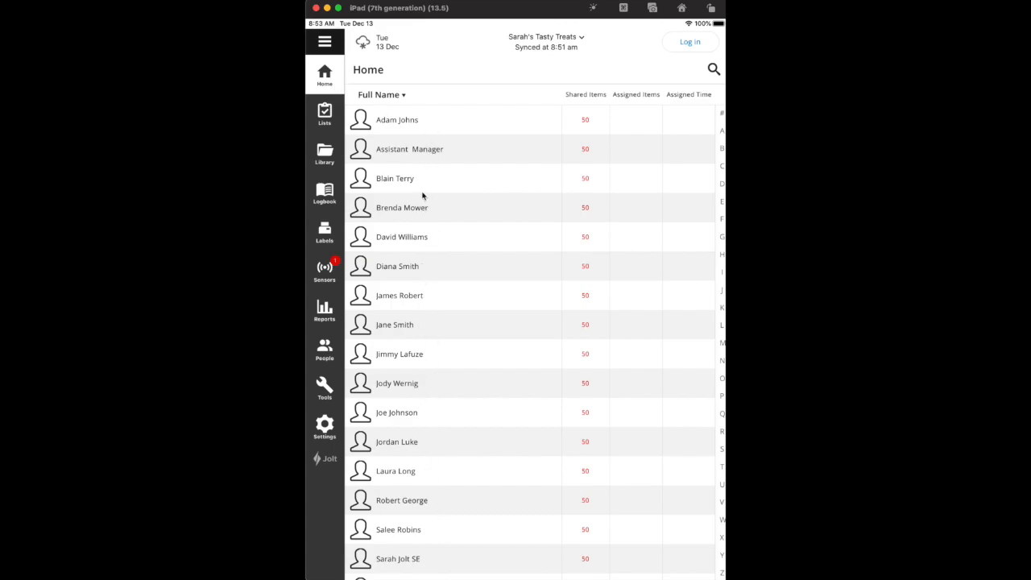
mouse_move(451, 296)
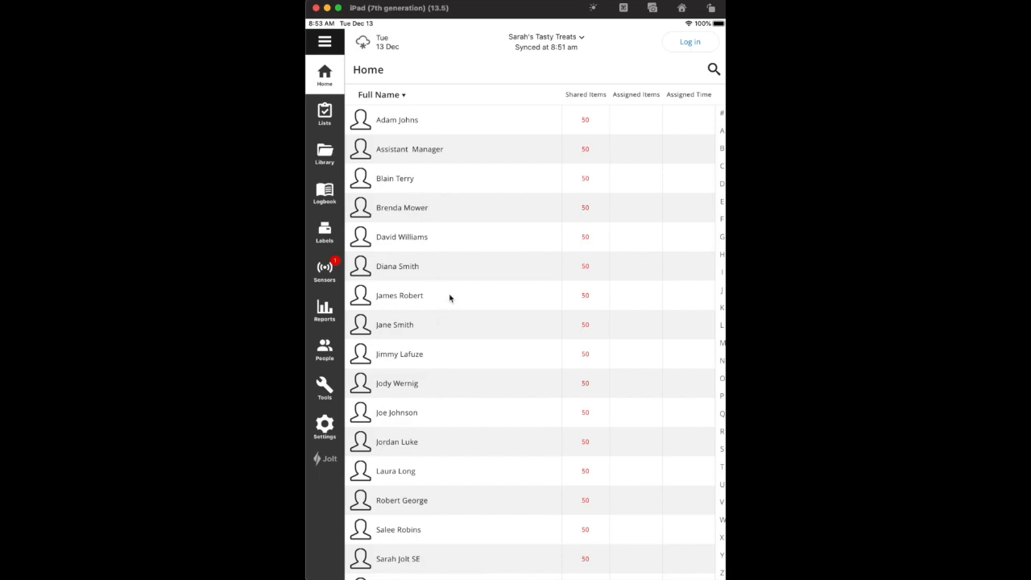
Sign in as a user from the S group of names with their PIN.
left_click(399, 295)
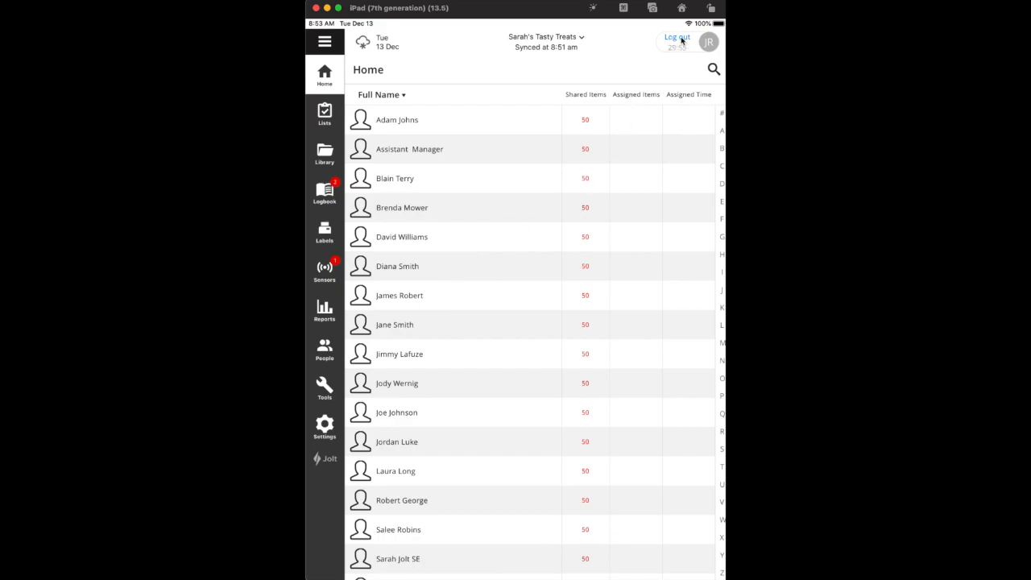
left_click(676, 40)
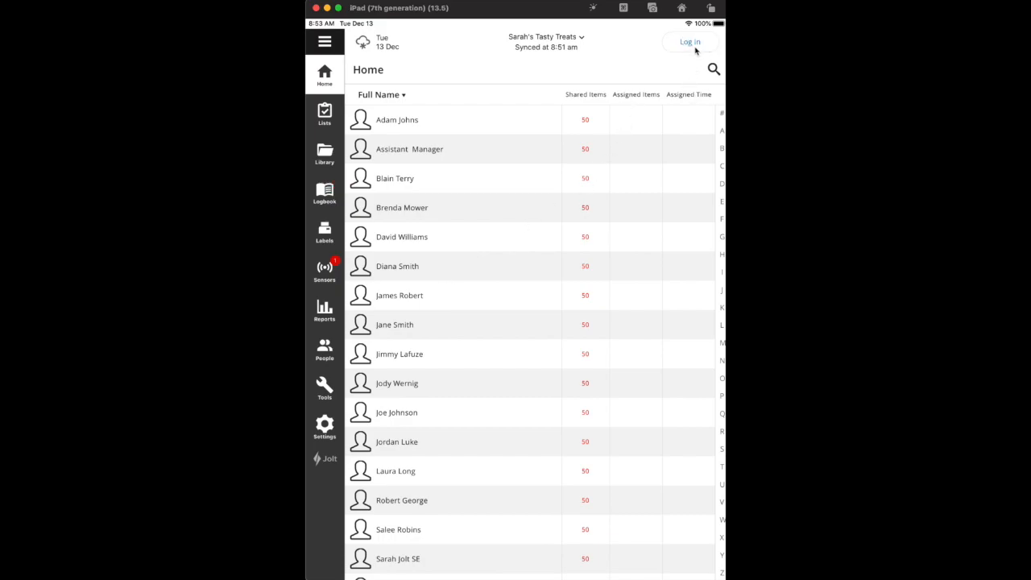
left_click(689, 42)
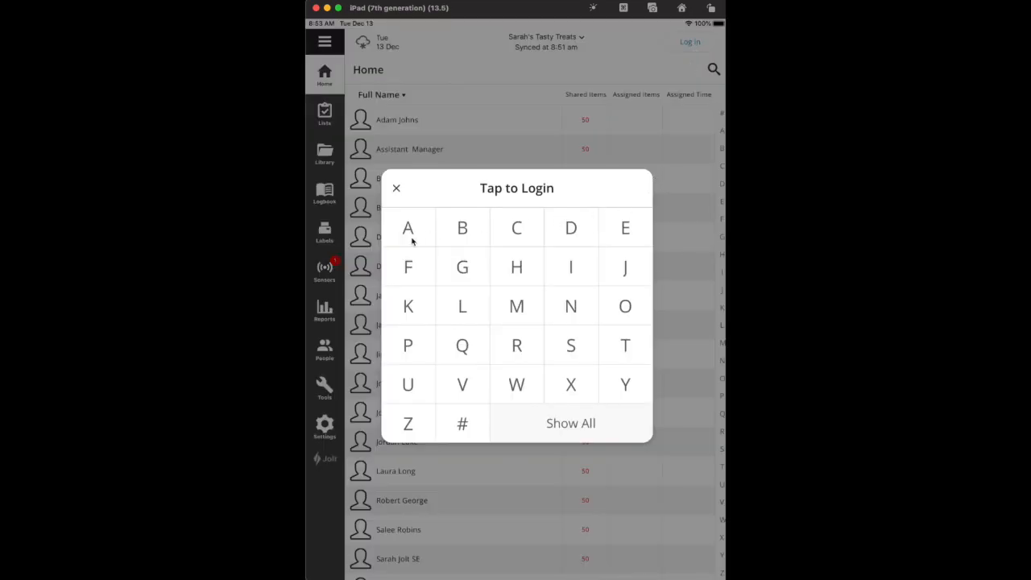
mouse_move(570, 347)
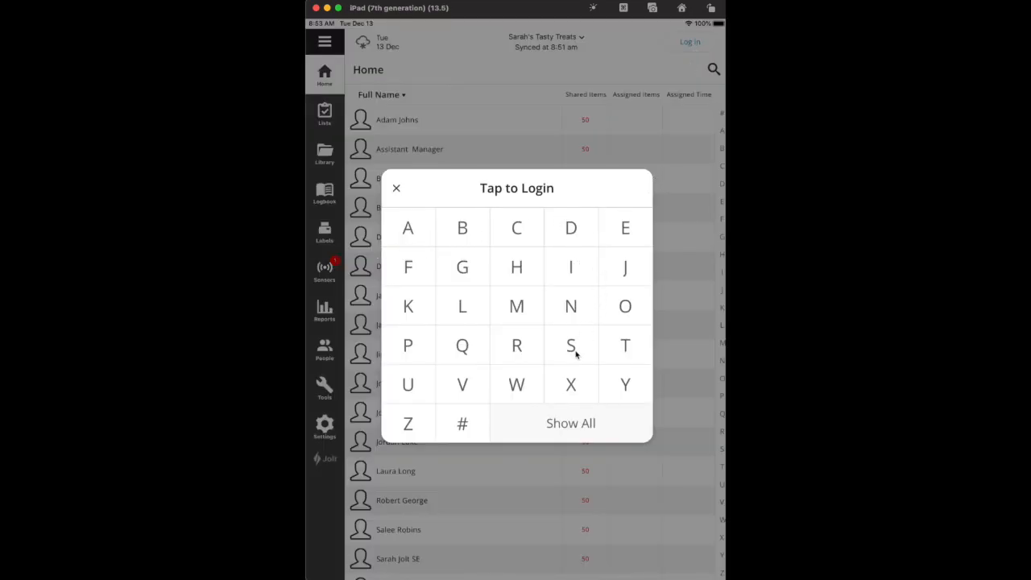
left_click(570, 344)
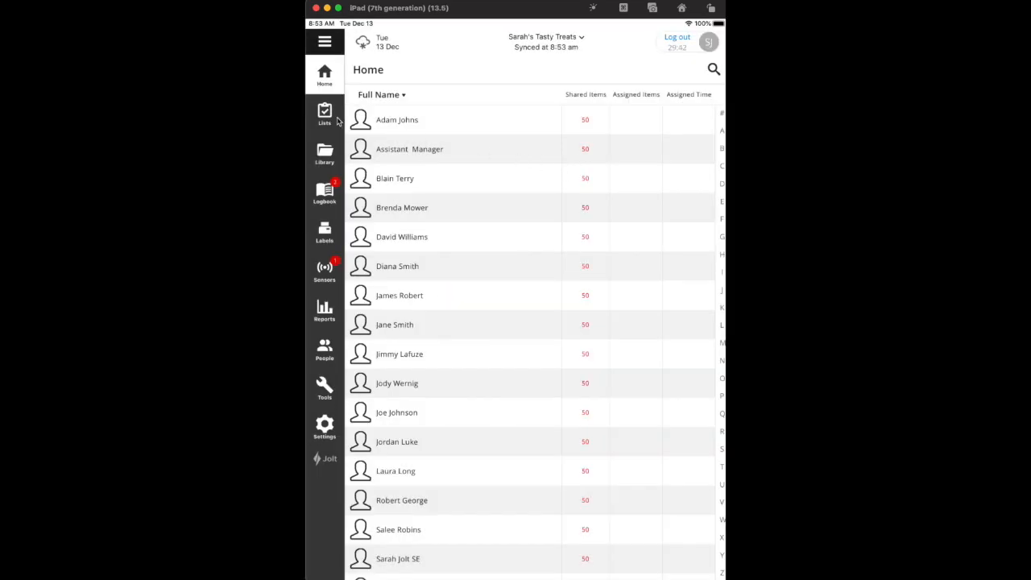
Check off sweep & mop and take trash out on yesterday's Daily Closing List.
left_click(324, 112)
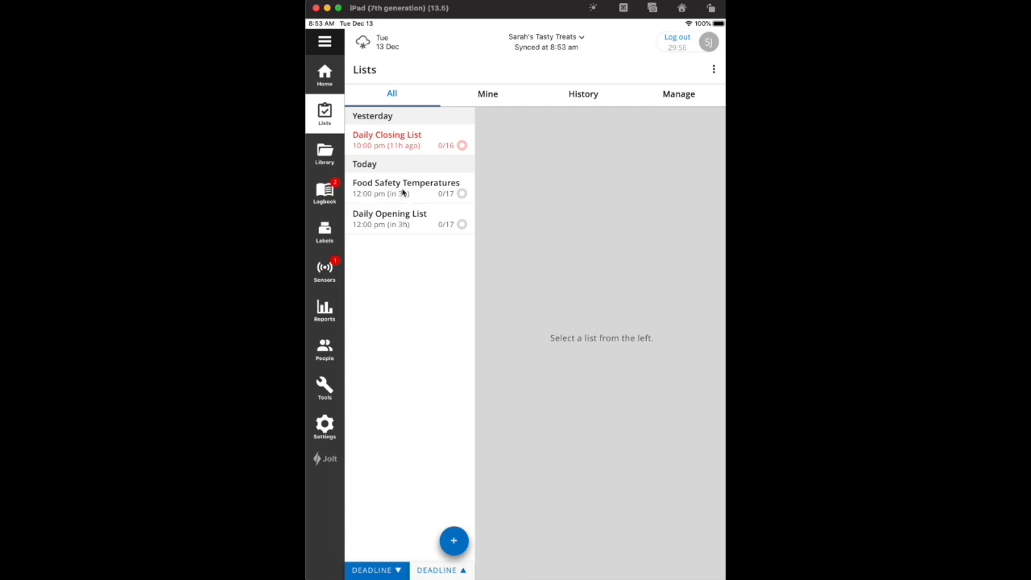
left_click(386, 139)
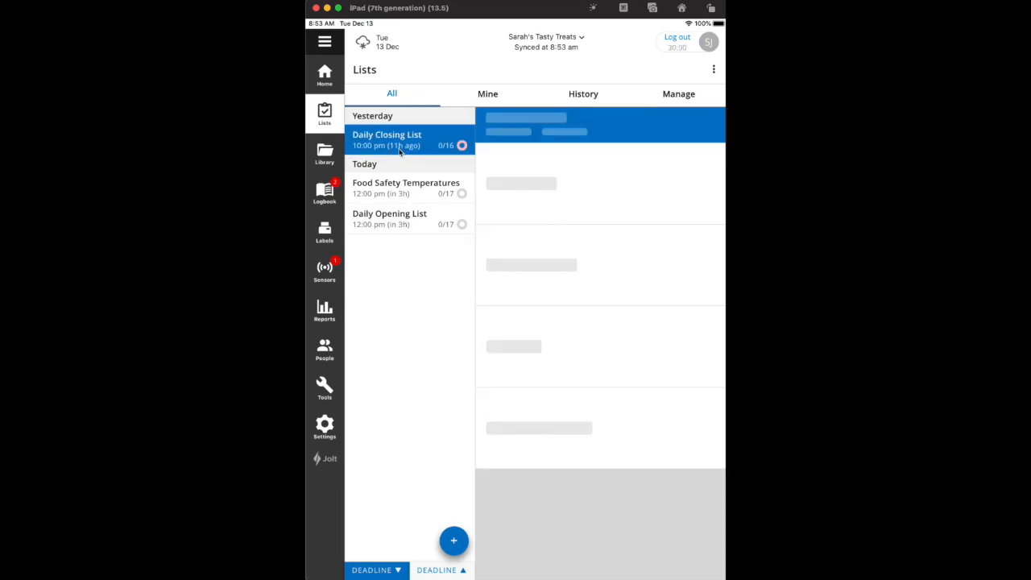
left_click(387, 139)
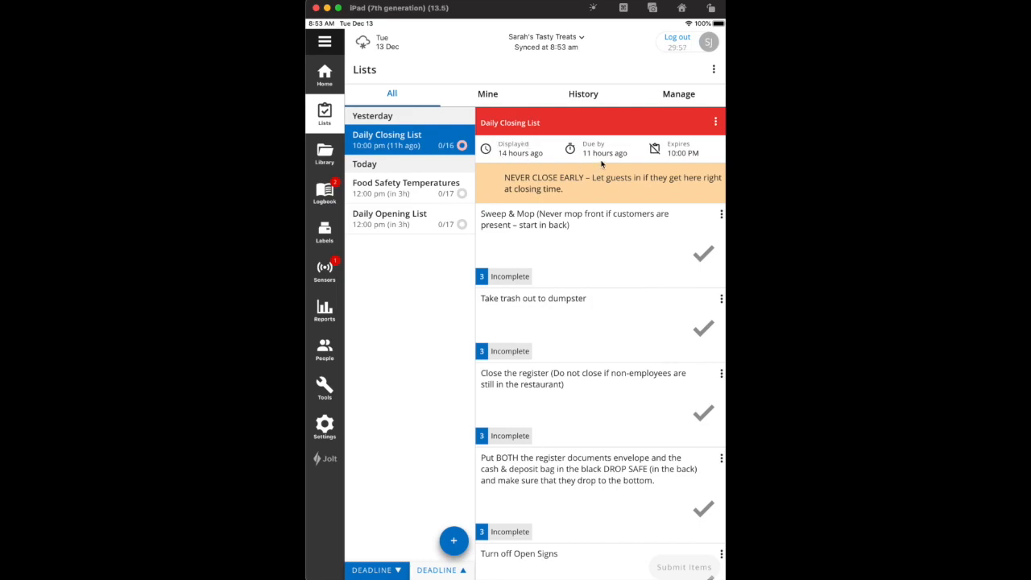
mouse_move(577, 162)
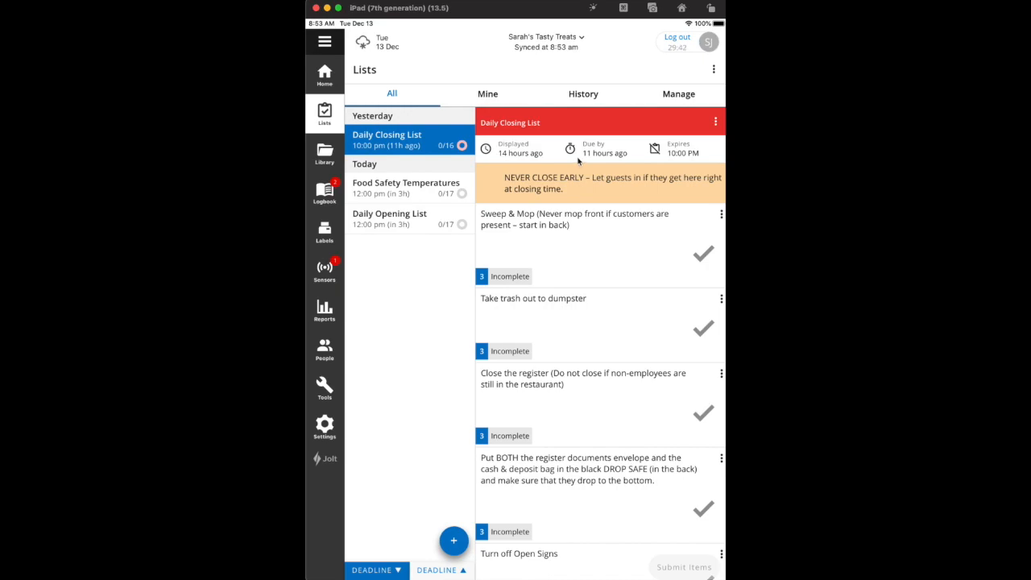
mouse_move(619, 218)
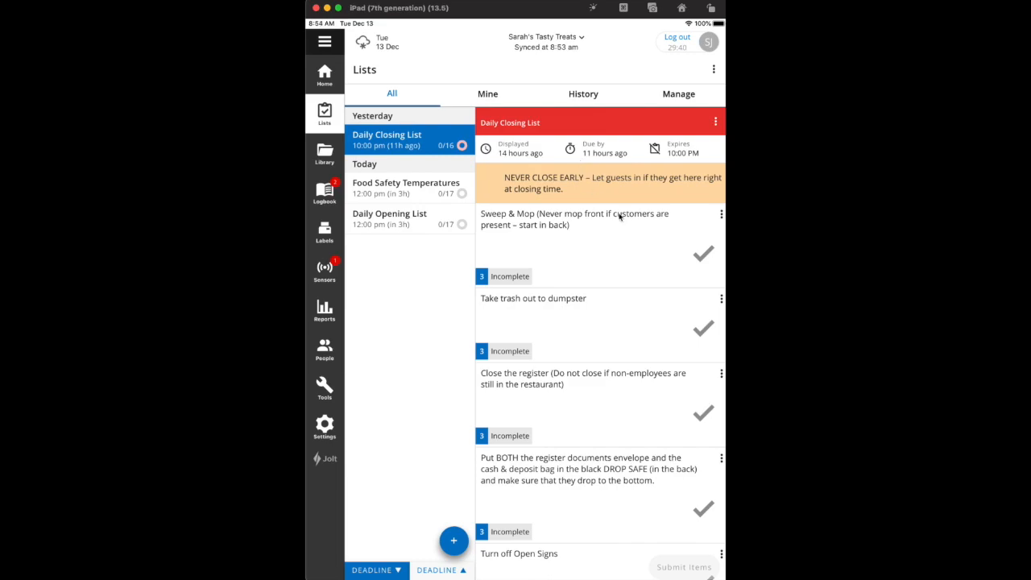
left_click(702, 252)
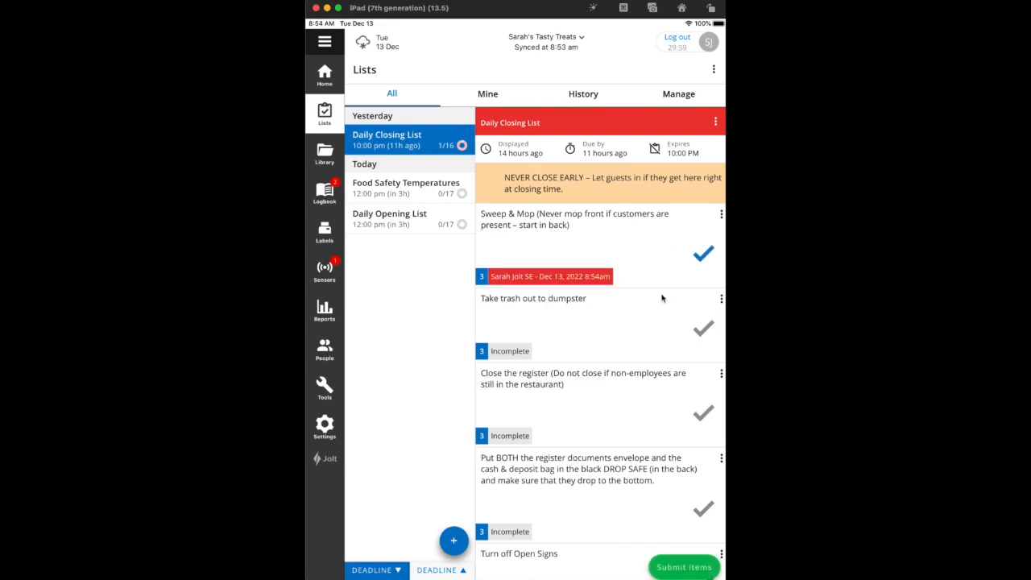
left_click(702, 329)
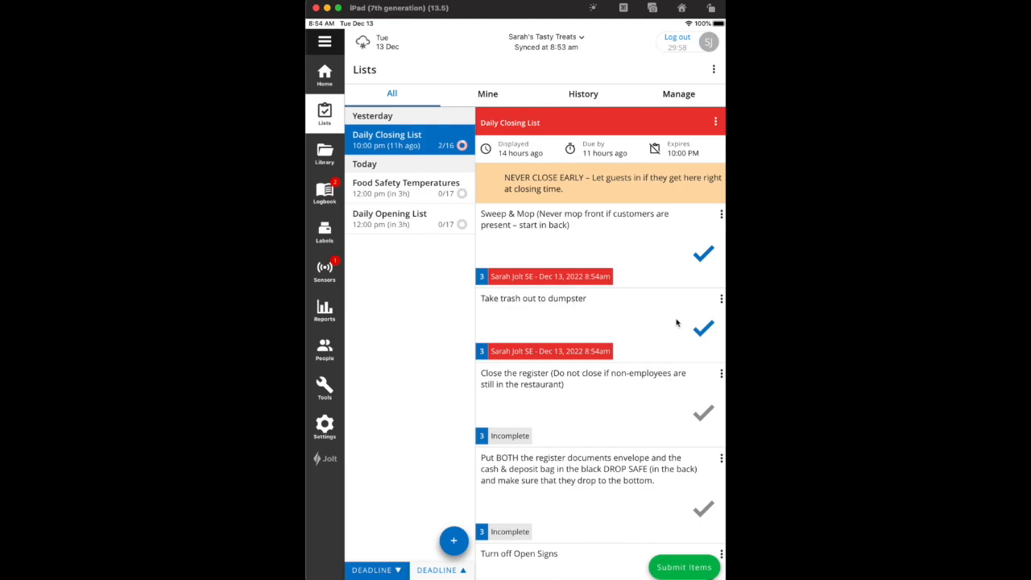
mouse_move(541, 290)
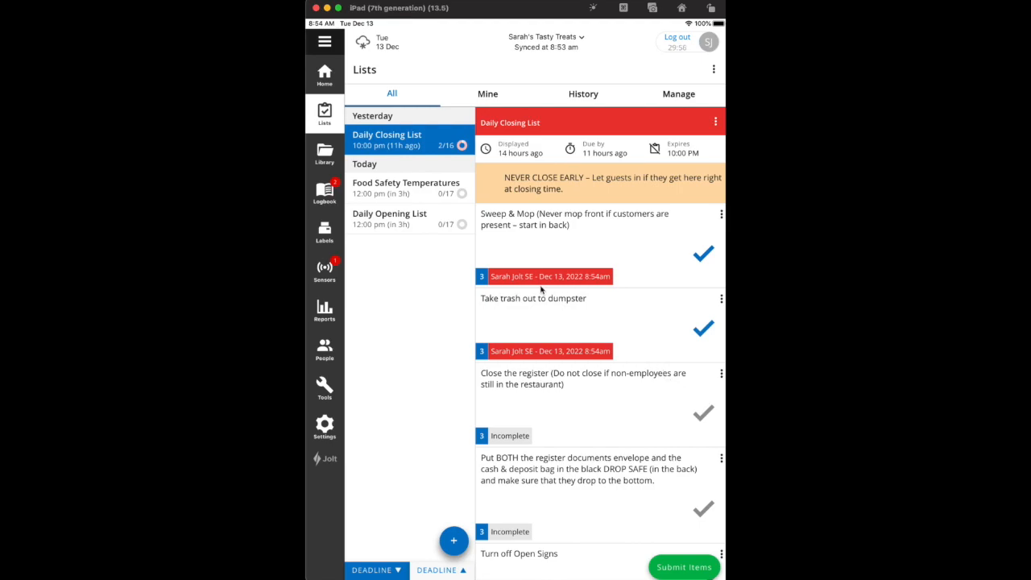
mouse_move(609, 287)
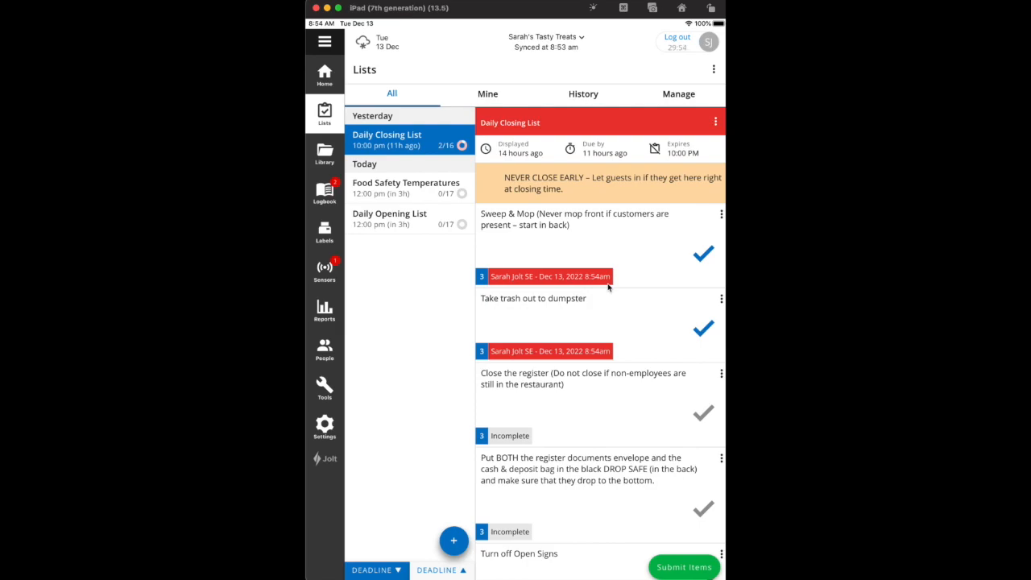
mouse_move(667, 347)
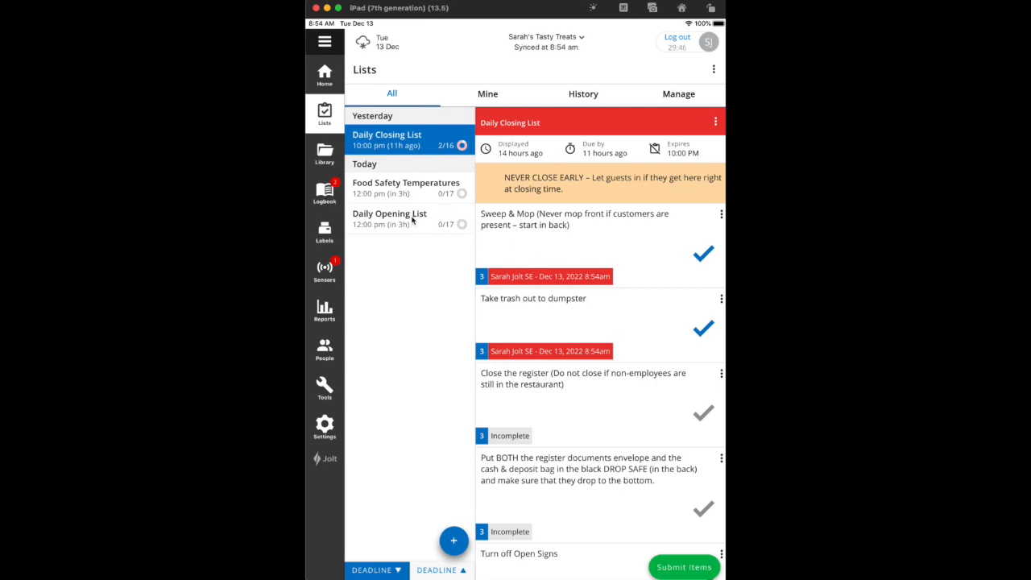
Mark Disarm Safe complete on today's Daily Opening List, then return to the Daily Closing List.
left_click(390, 219)
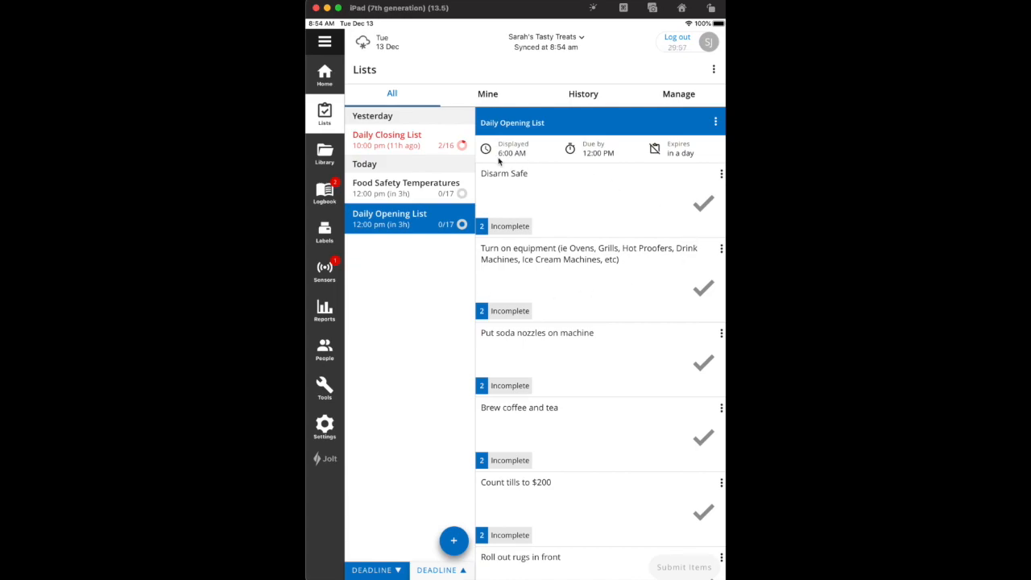
mouse_move(612, 160)
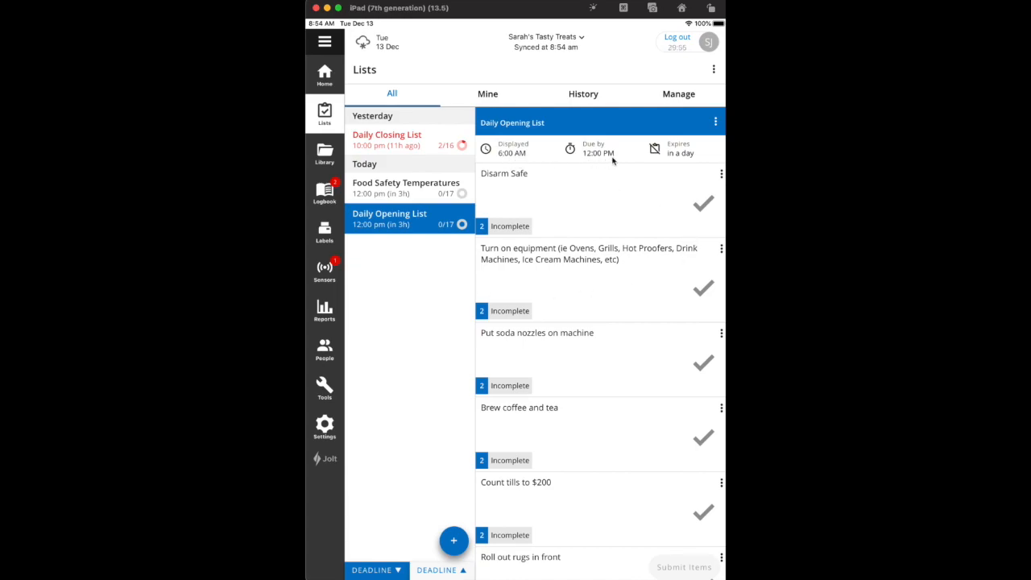
left_click(702, 203)
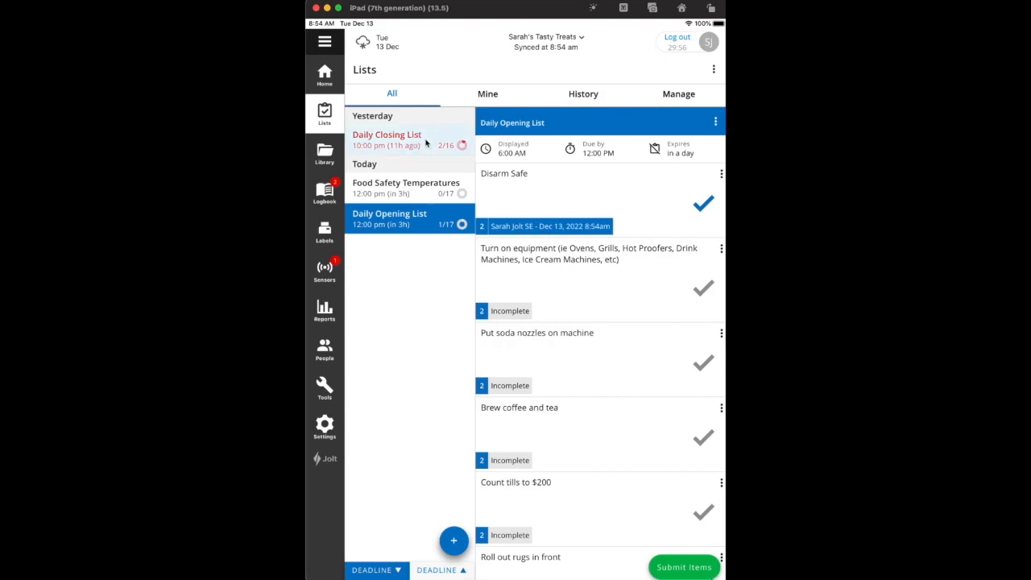
left_click(387, 138)
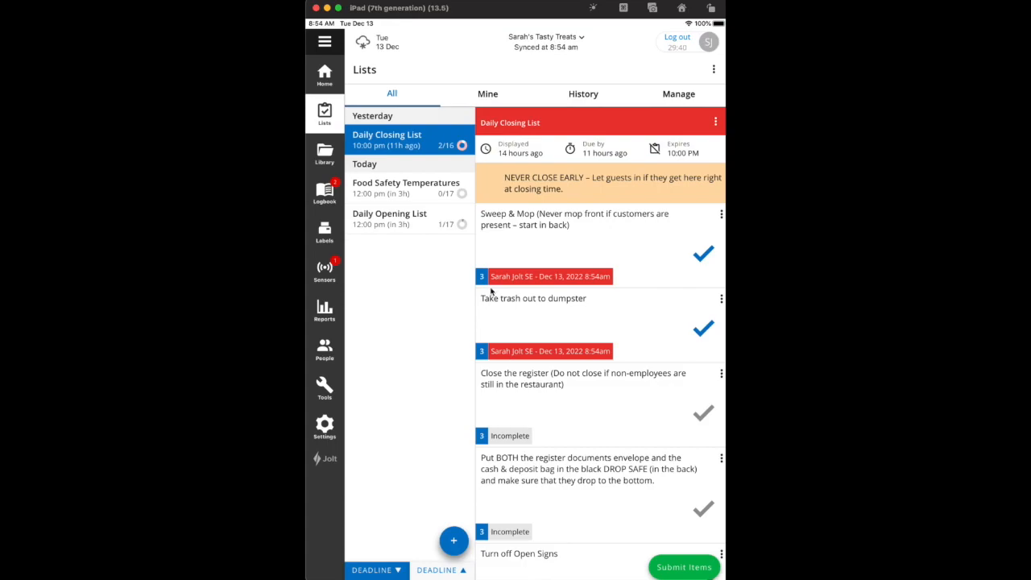
mouse_move(541, 302)
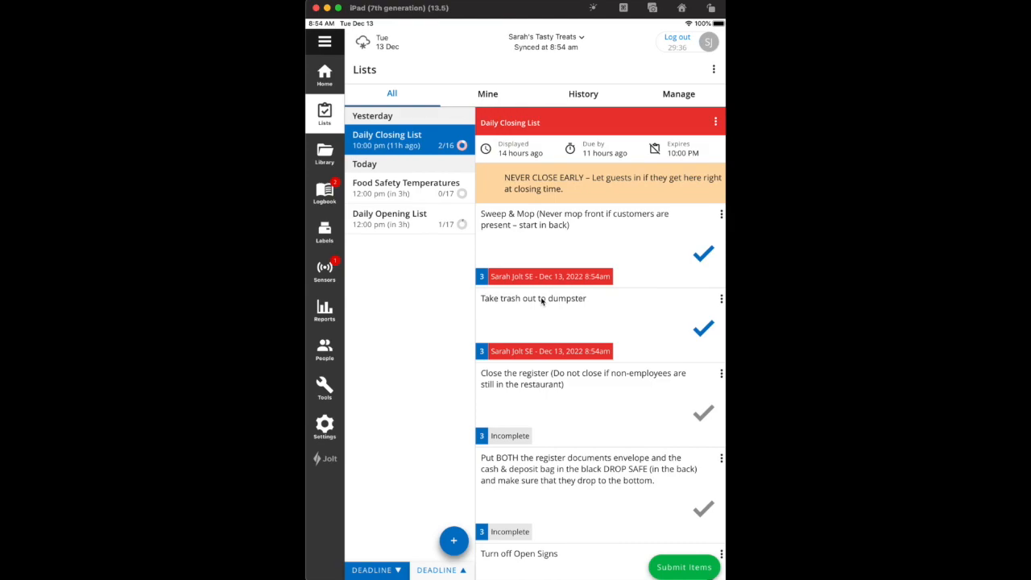
mouse_move(486, 243)
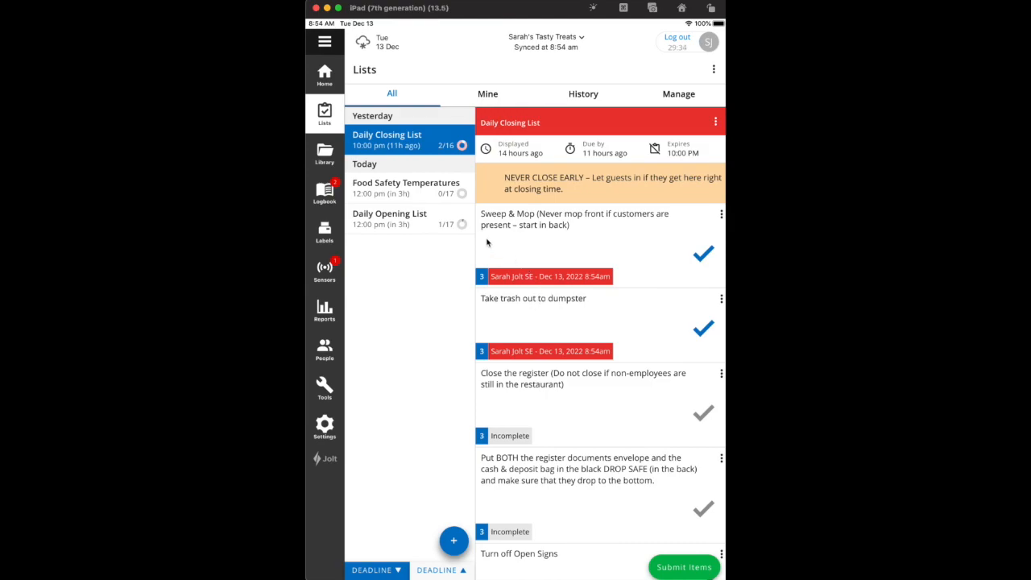
Review the home staff roster with shared item counts, then return to the lists overview.
left_click(325, 76)
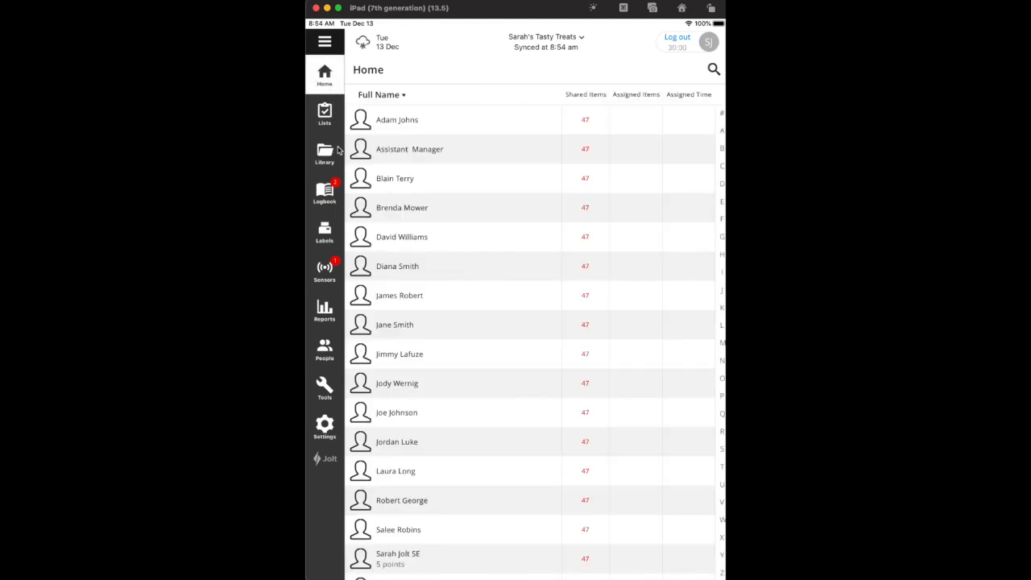
scroll("down", 3)
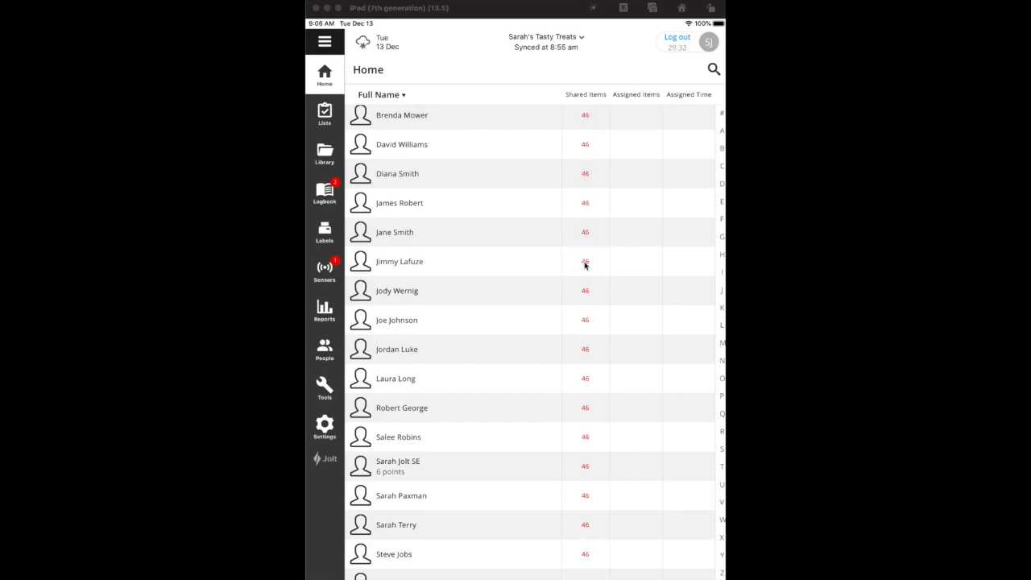
mouse_move(583, 278)
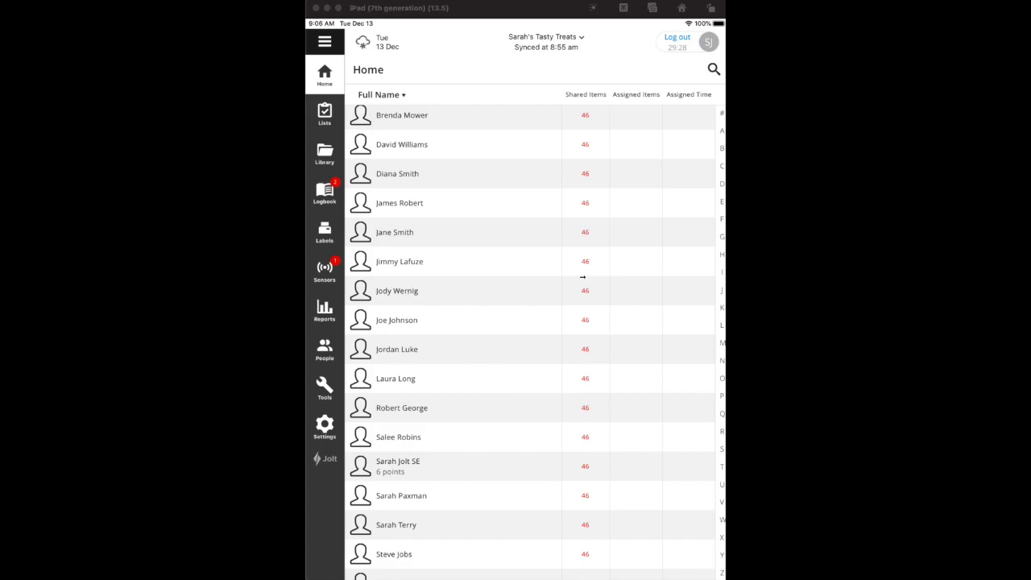
mouse_move(585, 261)
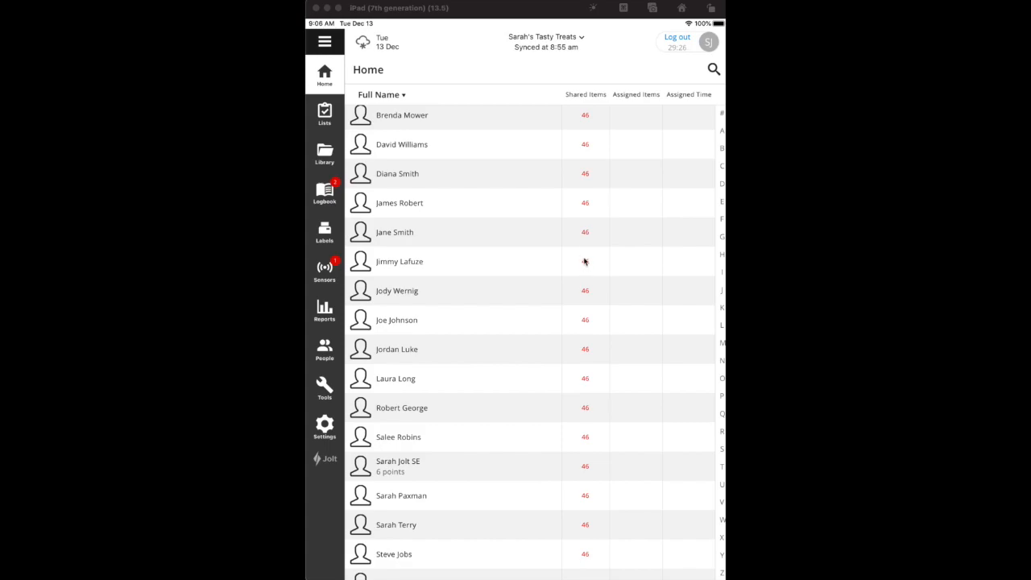
mouse_move(618, 150)
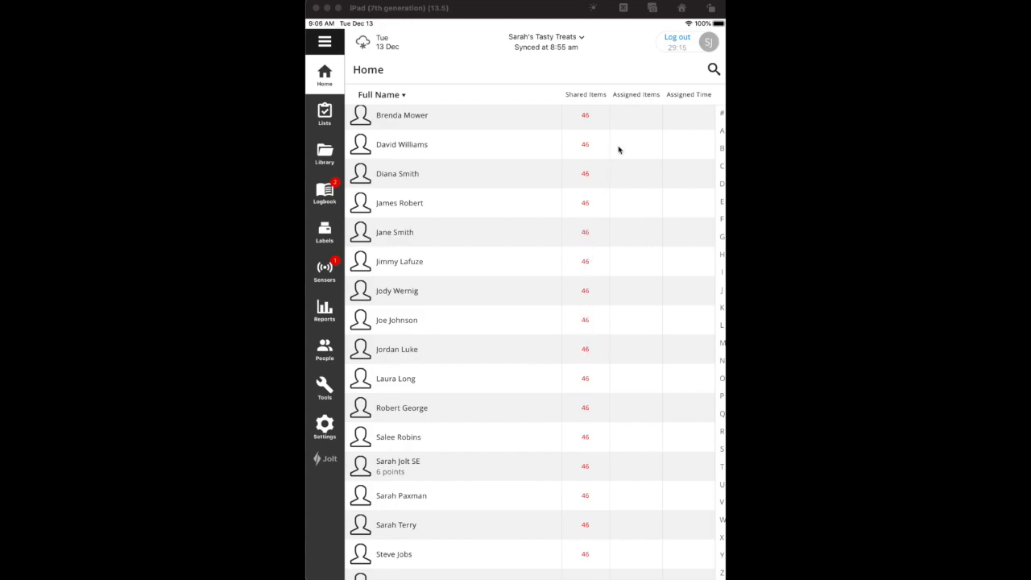
mouse_move(644, 103)
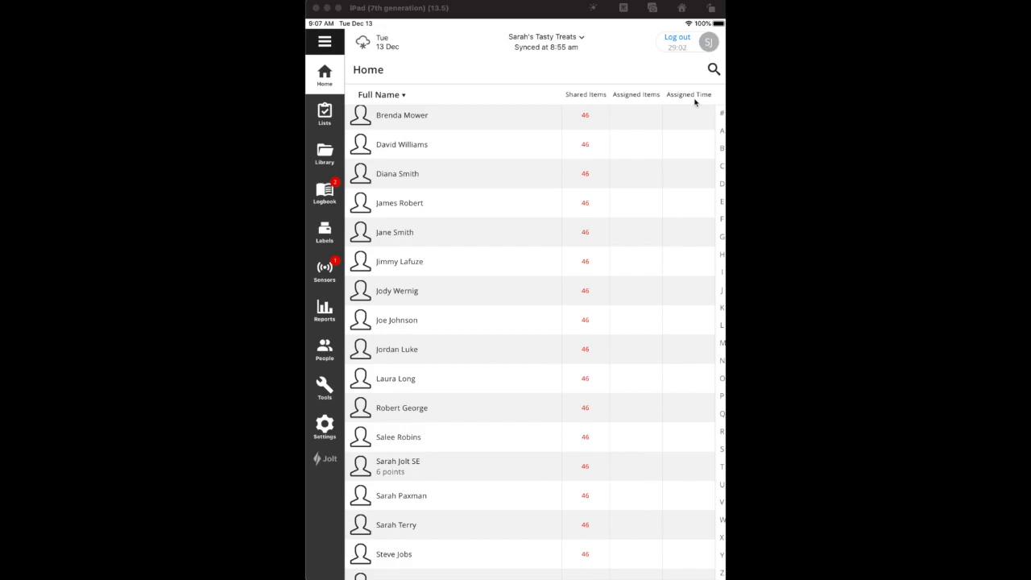
left_click(324, 113)
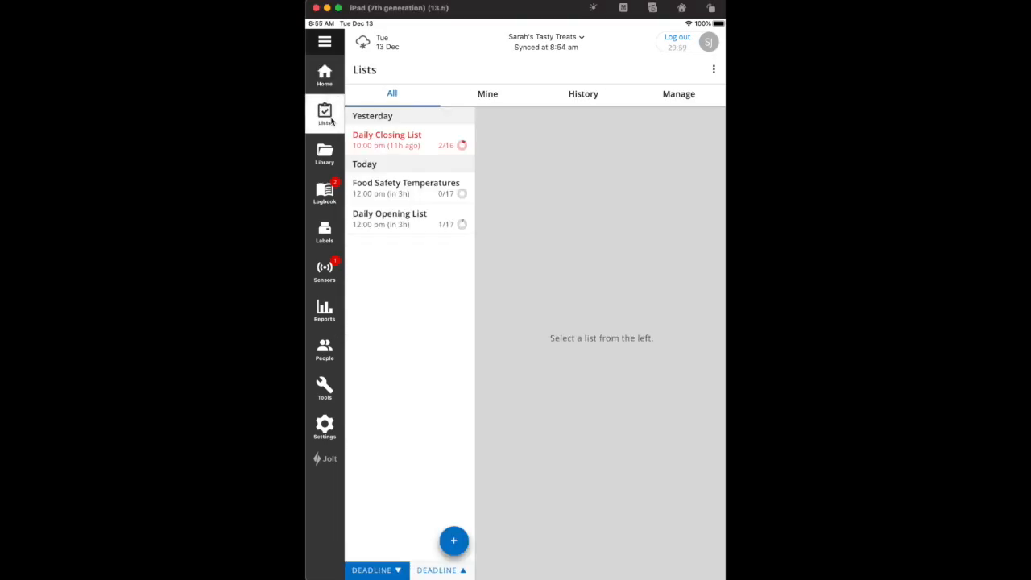
Reopen yesterday's Daily Closing List showing its two timestamped completed tasks.
left_click(387, 138)
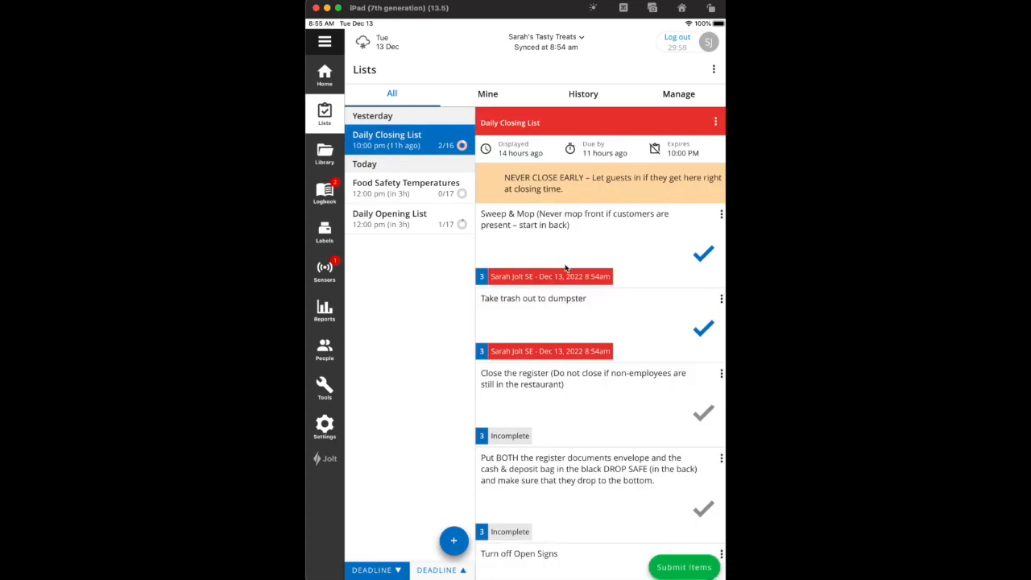
mouse_move(696, 556)
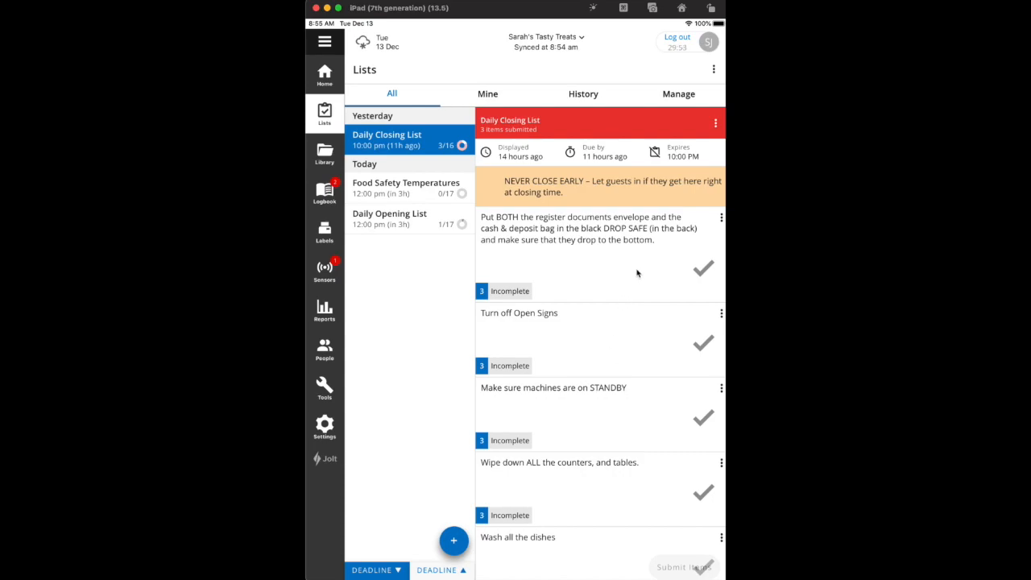
mouse_move(698, 198)
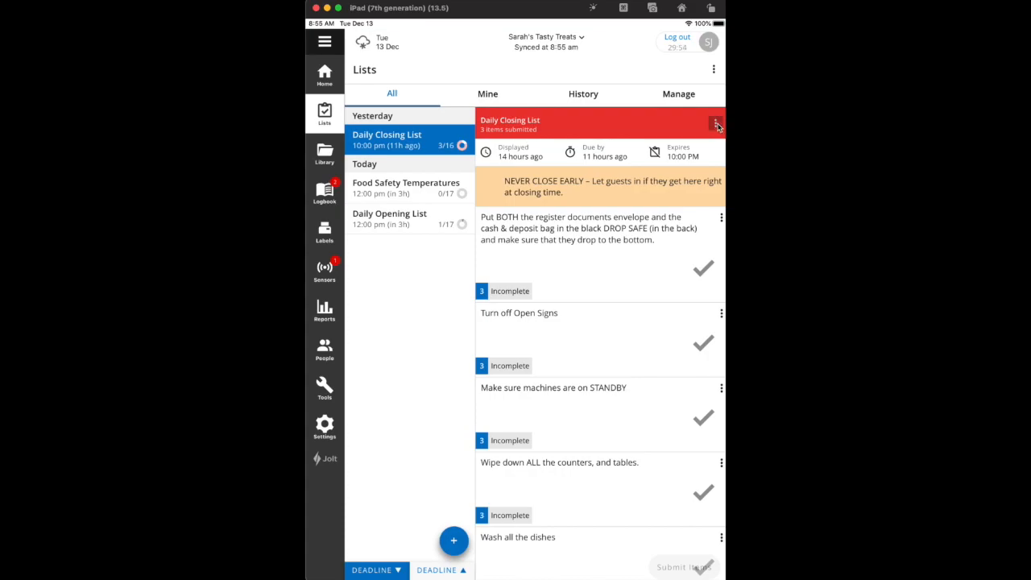
left_click(715, 123)
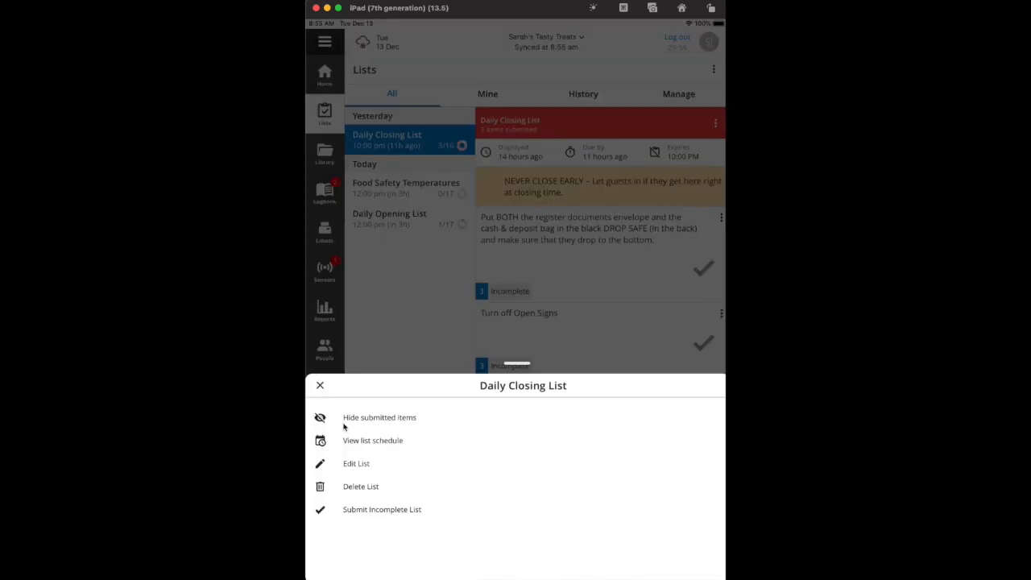
left_click(380, 417)
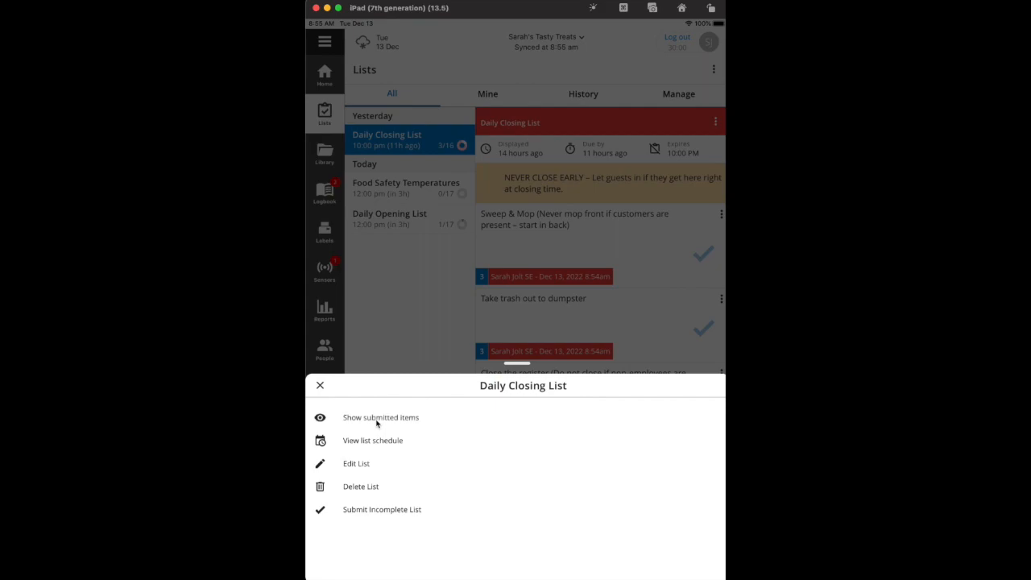
mouse_move(459, 384)
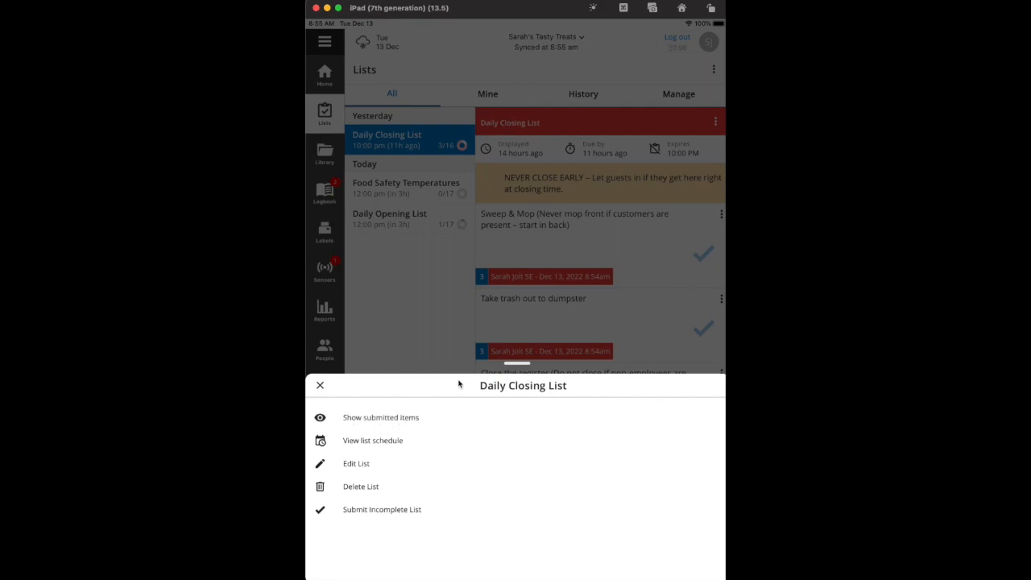
left_click(319, 385)
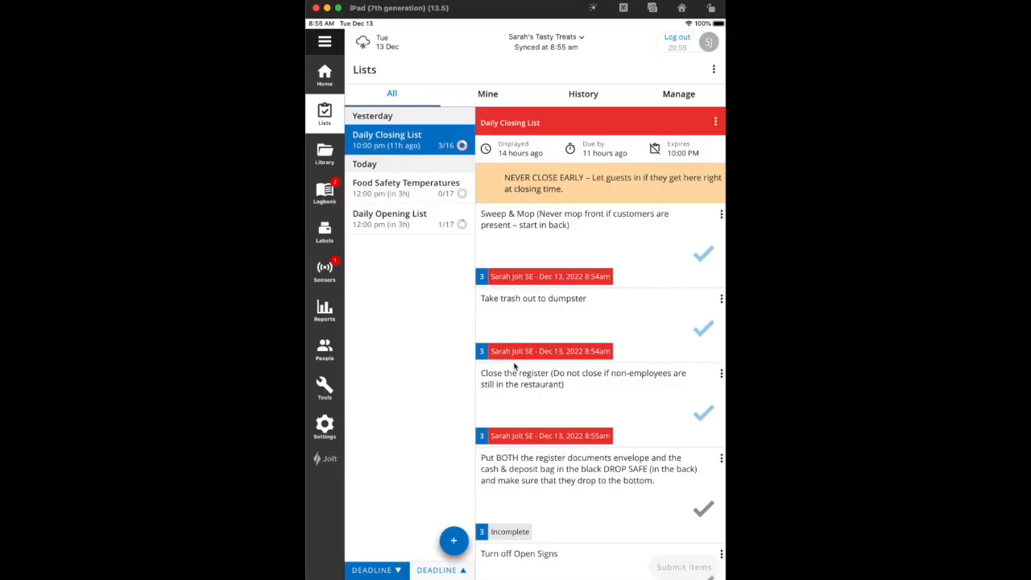
mouse_move(522, 432)
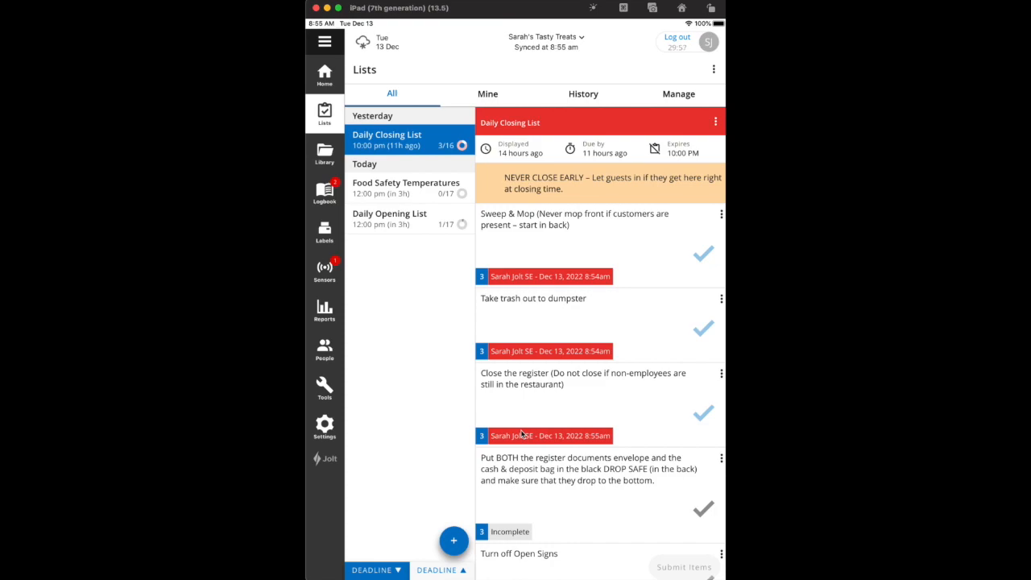
mouse_move(712, 135)
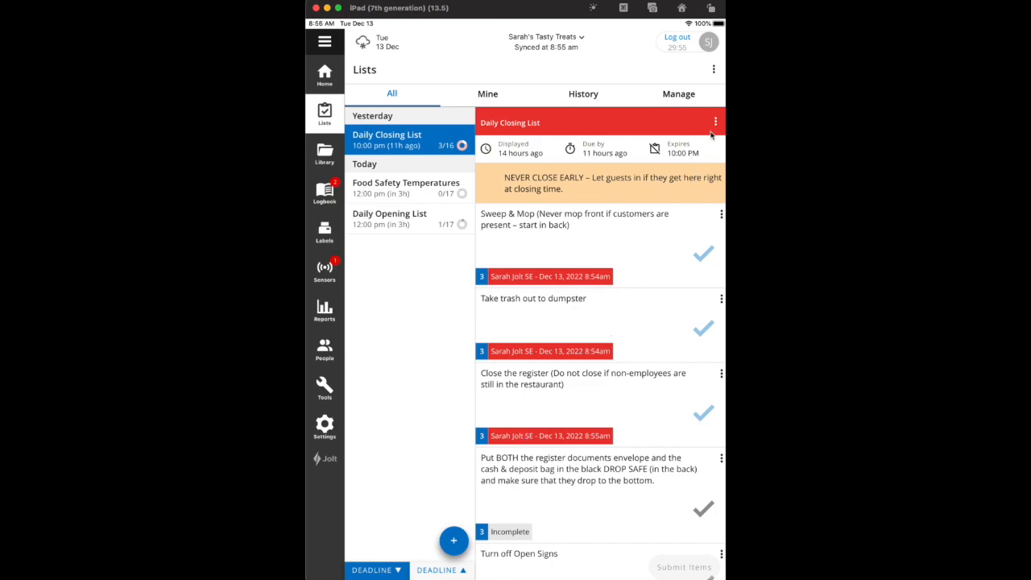
left_click(716, 123)
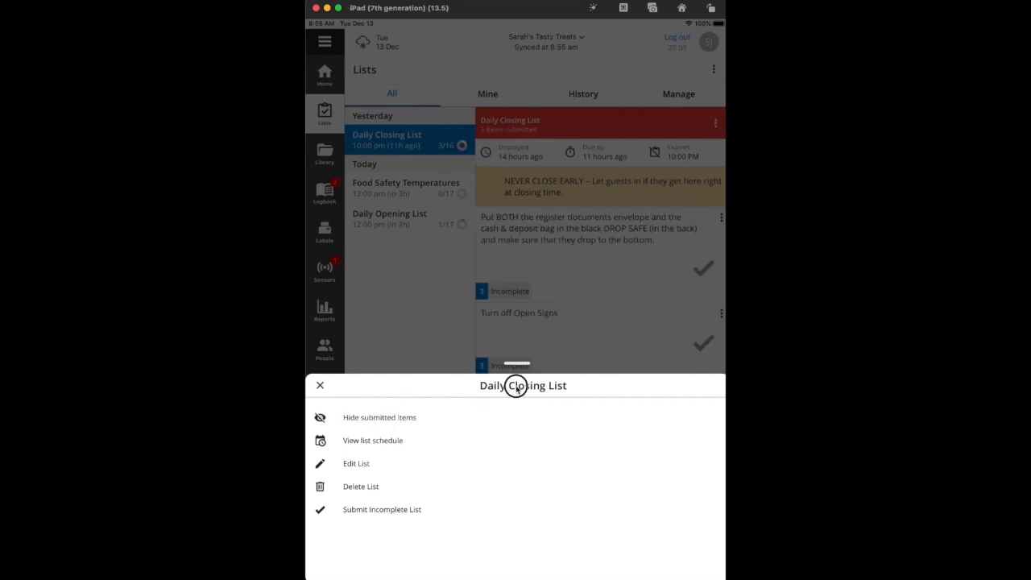
left_click(319, 385)
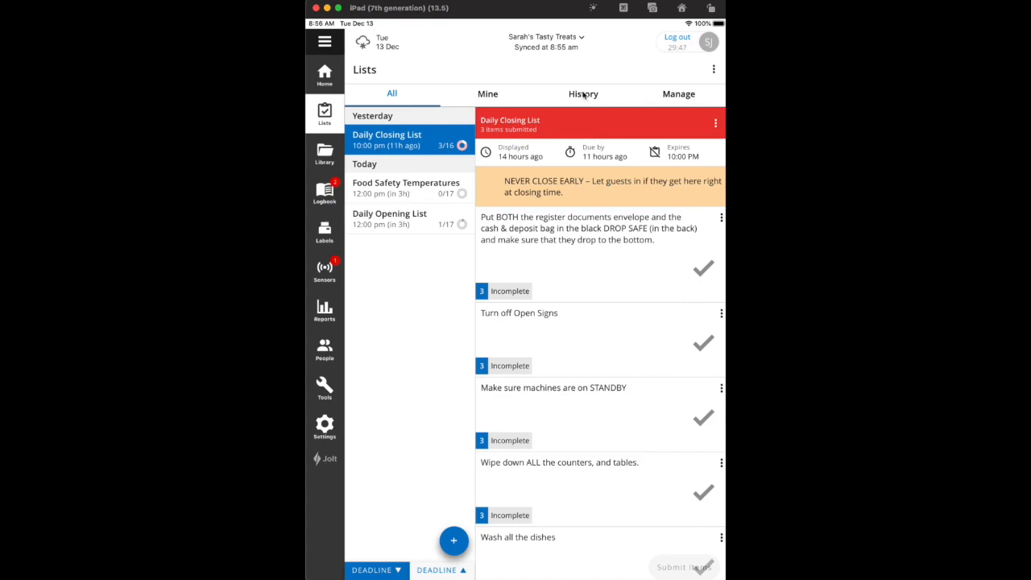
View the Dec 12th, 2022 Daily Closing List record in the lists History.
left_click(583, 93)
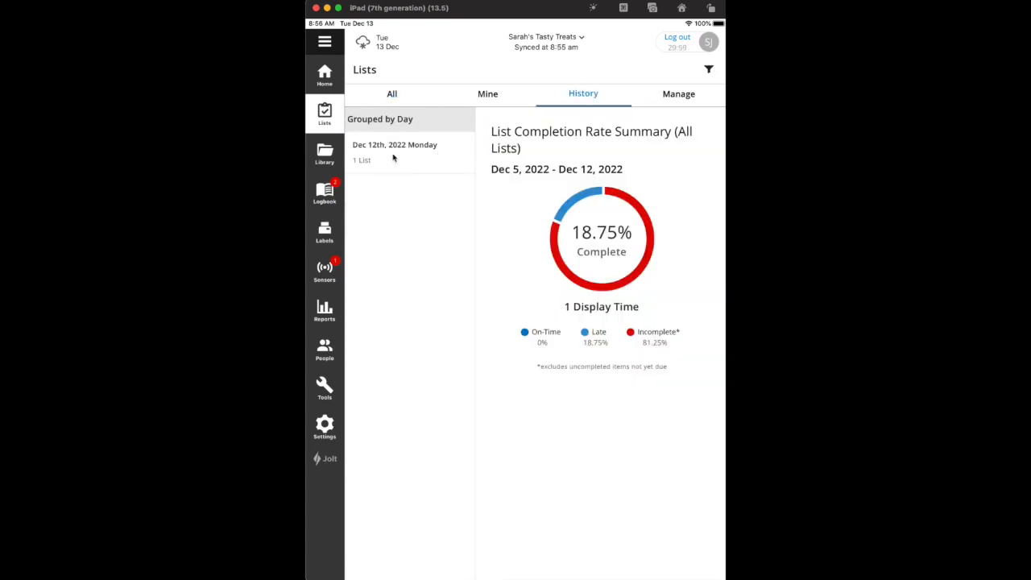
mouse_move(412, 161)
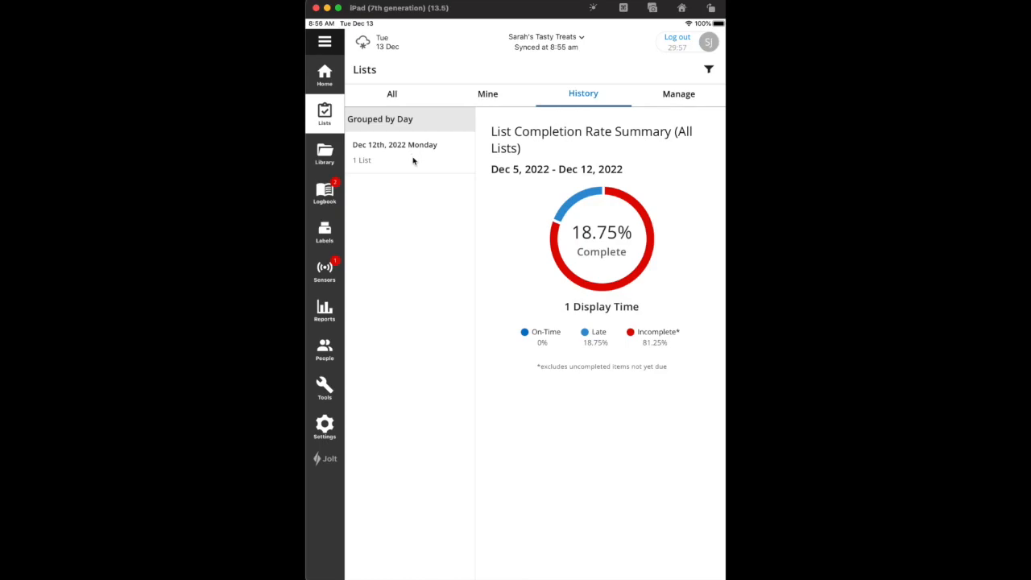
mouse_move(708, 71)
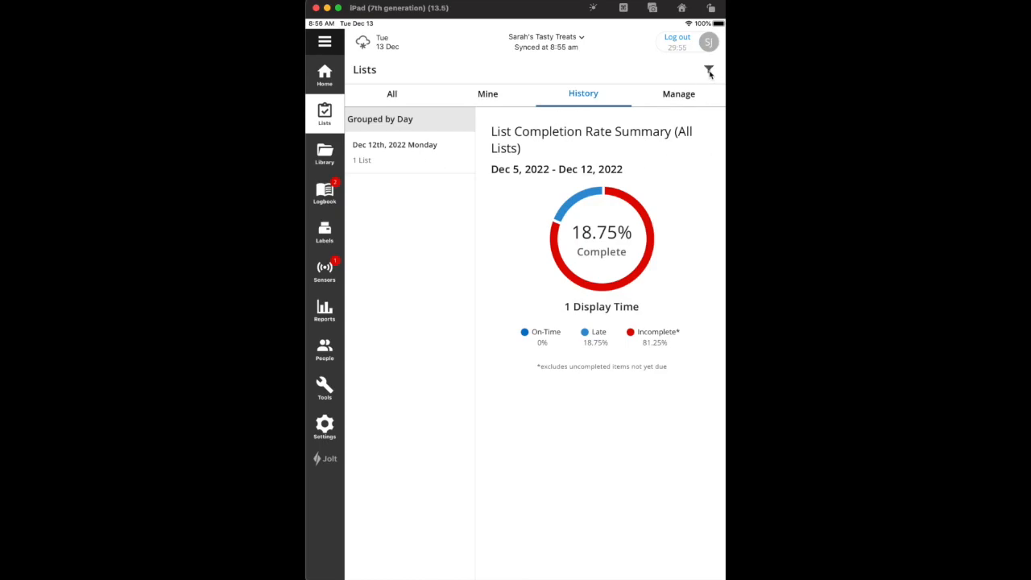
left_click(708, 71)
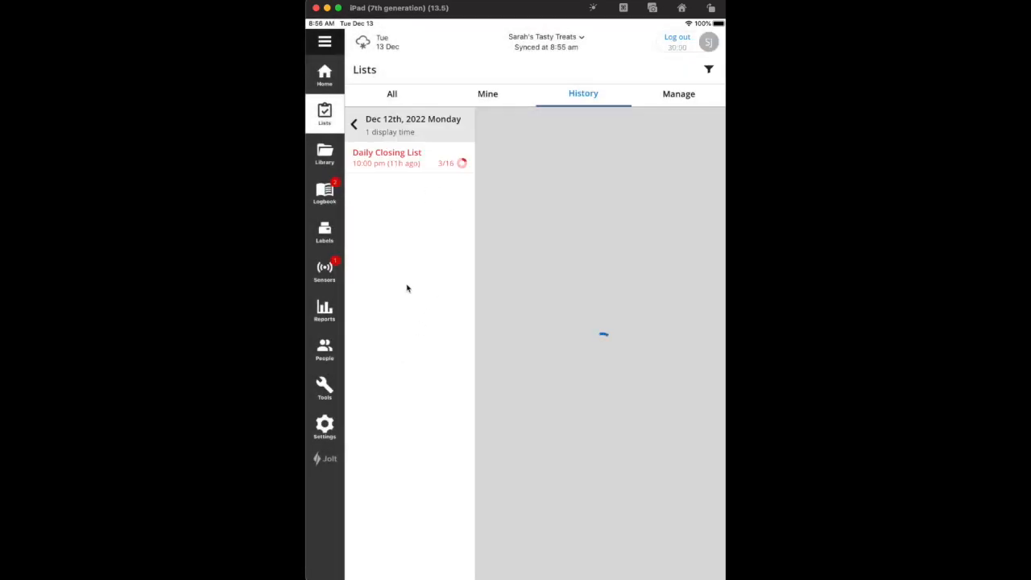
left_click(386, 158)
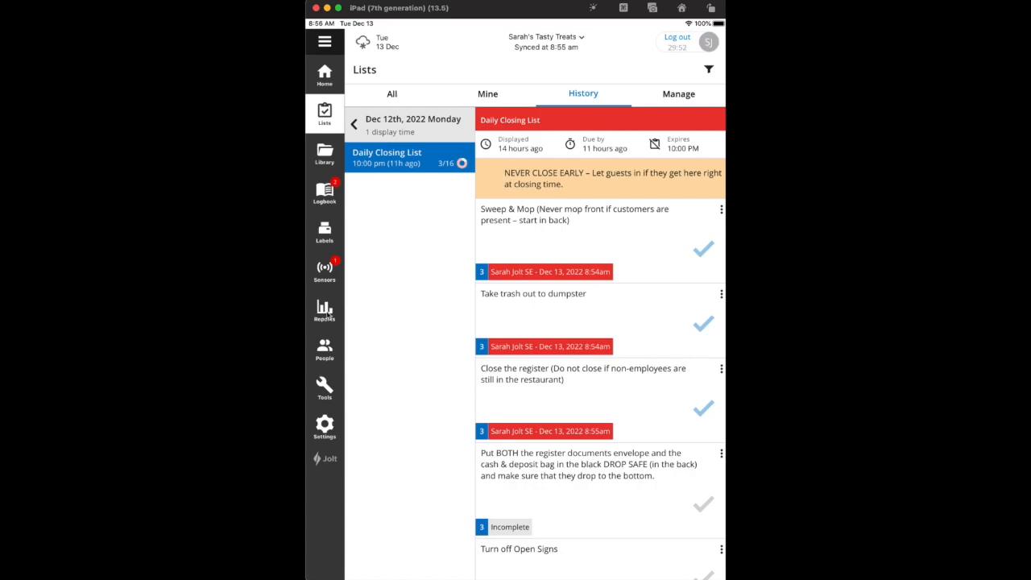
View the 8:00 am 12/13/2022 entry of the Temp Logs | 30 Days report.
left_click(324, 309)
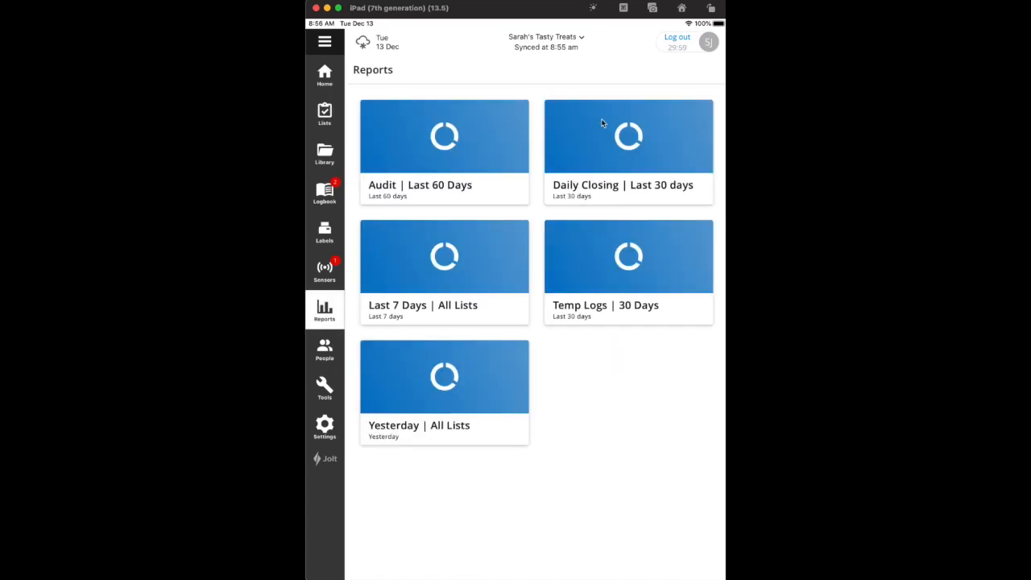
mouse_move(669, 451)
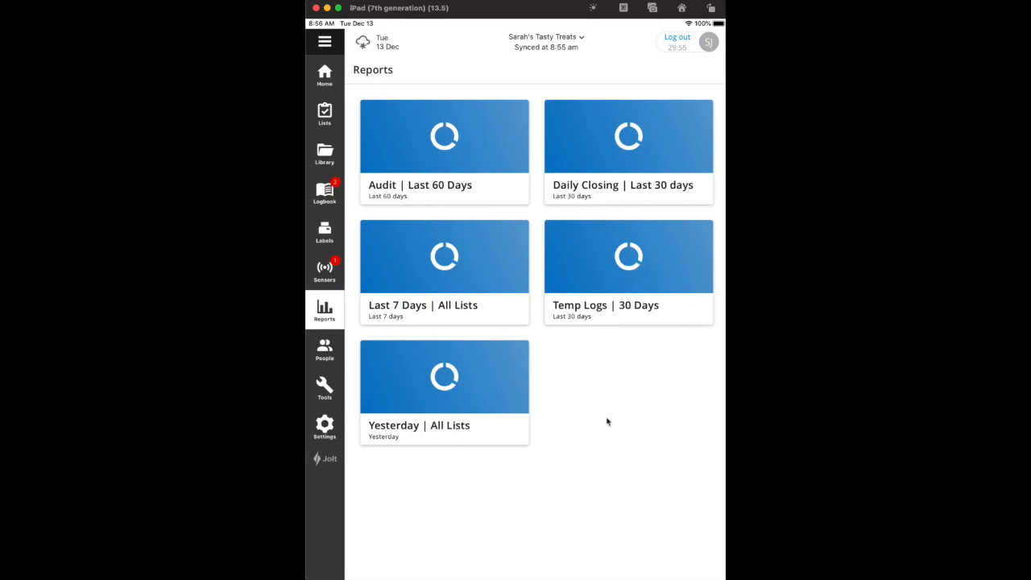
mouse_move(604, 268)
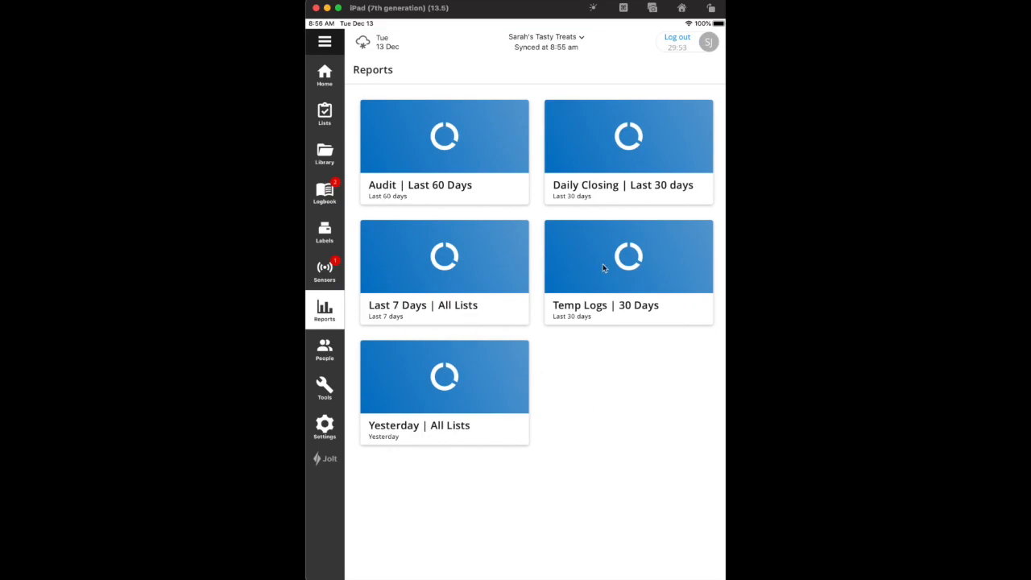
left_click(628, 270)
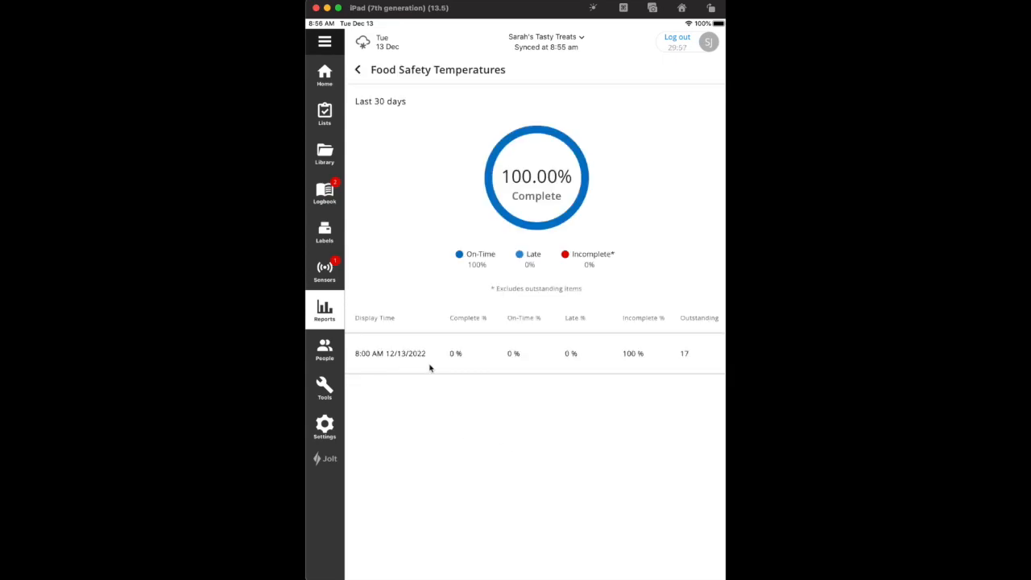
left_click(389, 353)
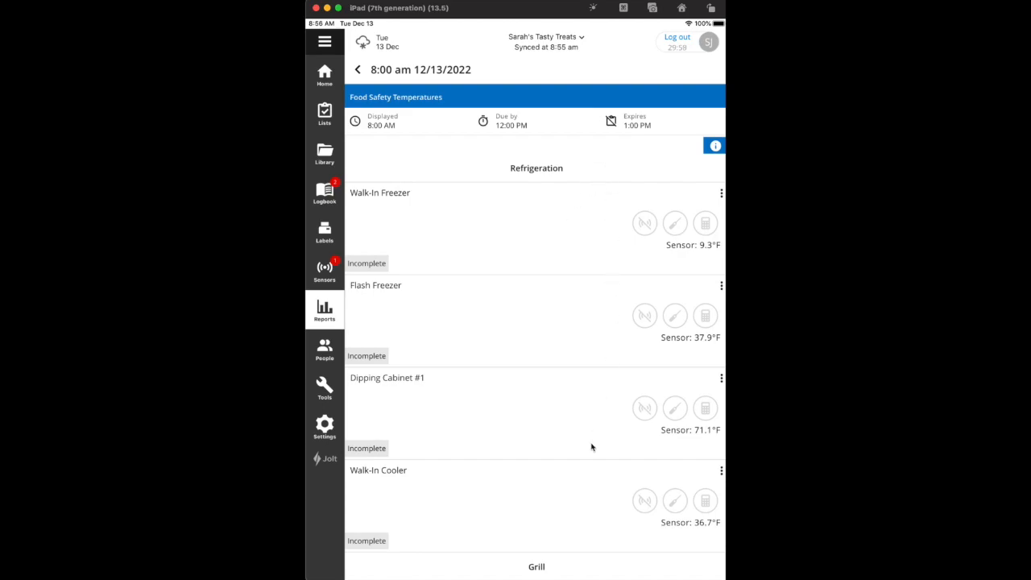
mouse_move(587, 453)
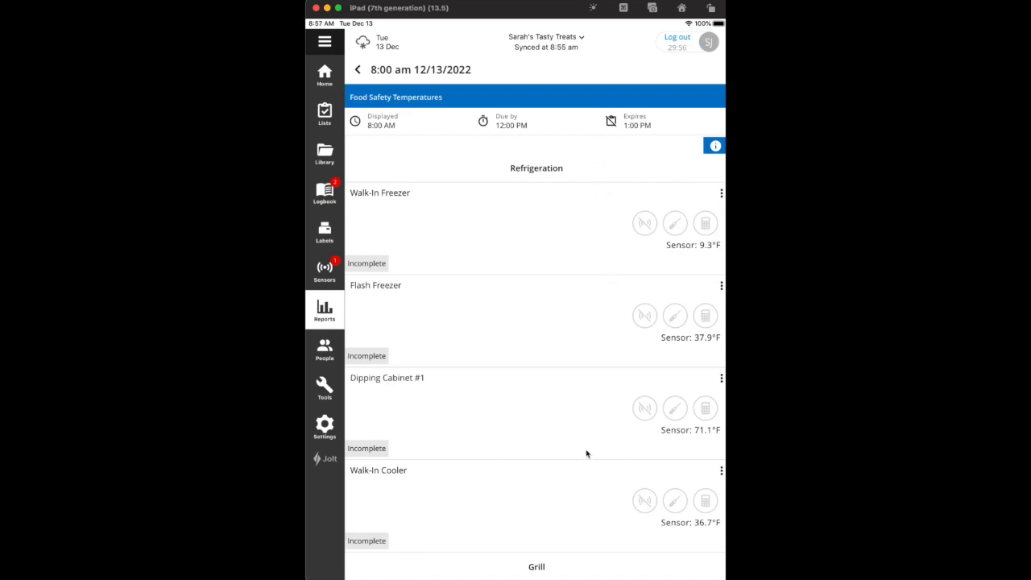
mouse_move(379, 103)
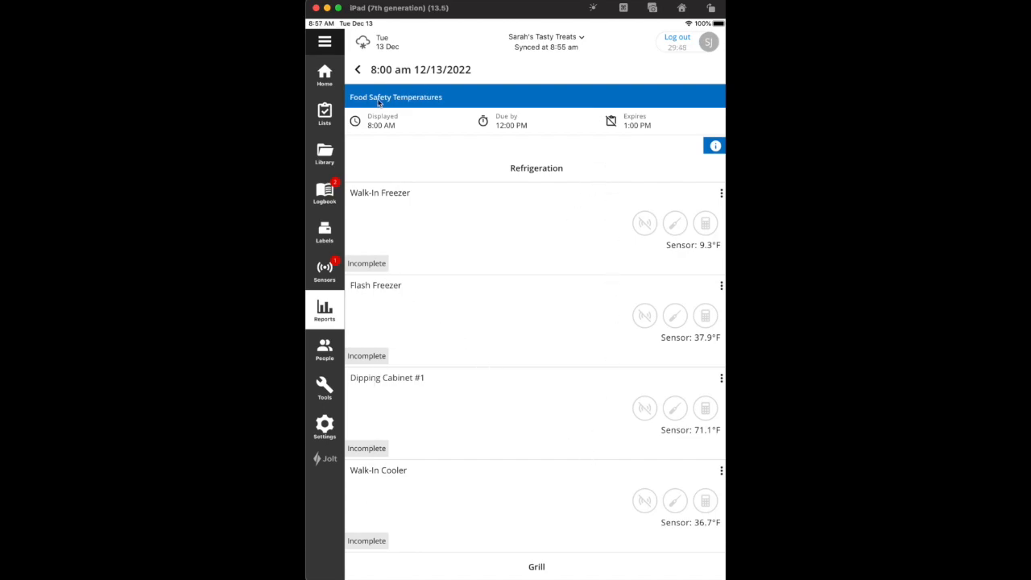
Show the task options for Turn on equipment in the Daily Opening List.
left_click(325, 113)
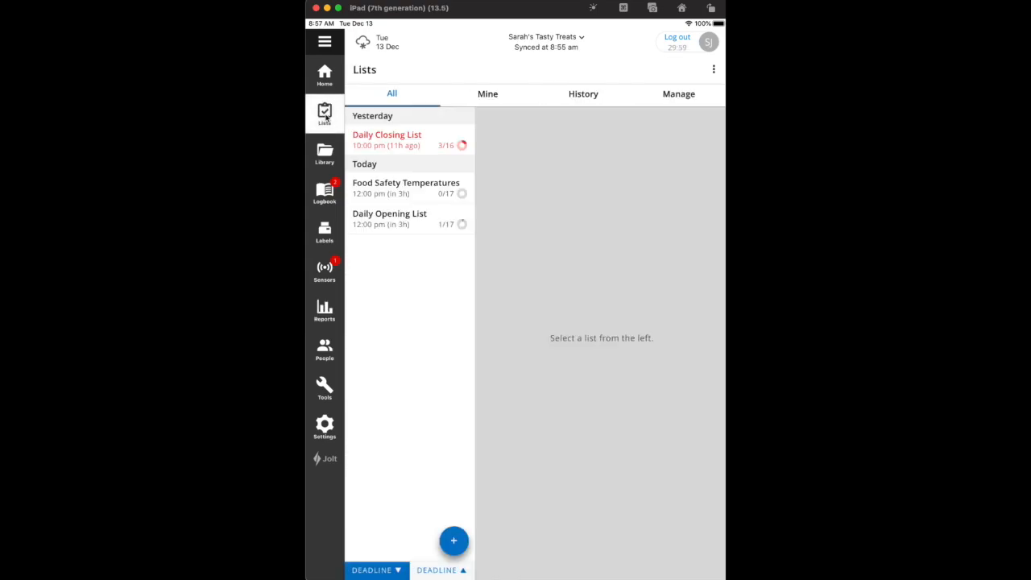
left_click(389, 219)
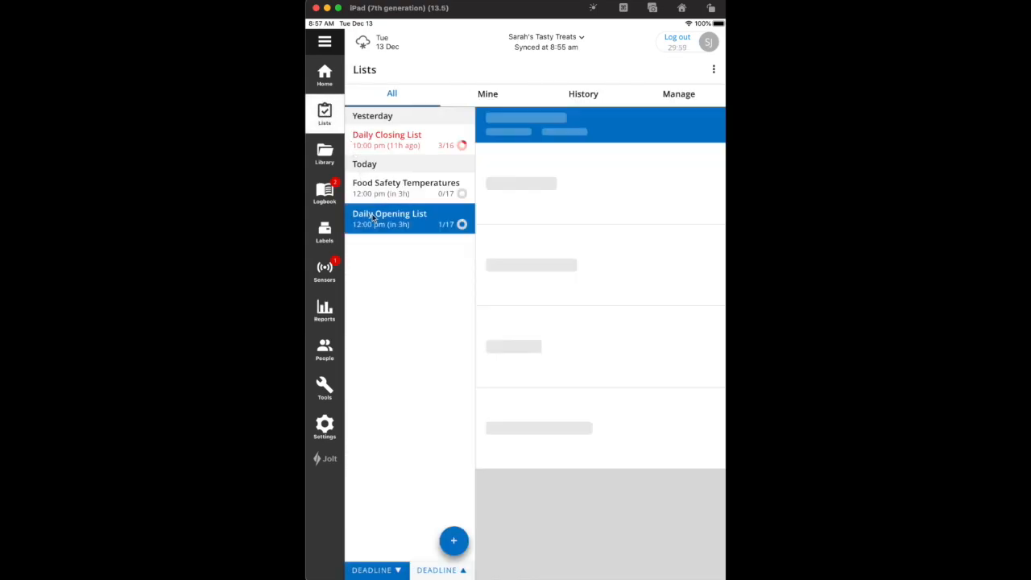
left_click(390, 220)
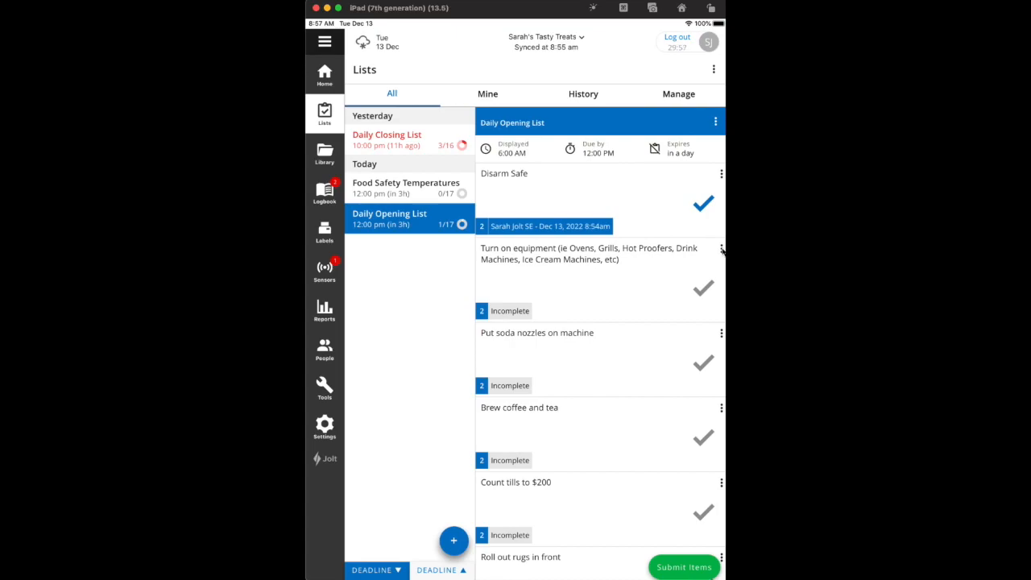
left_click(722, 248)
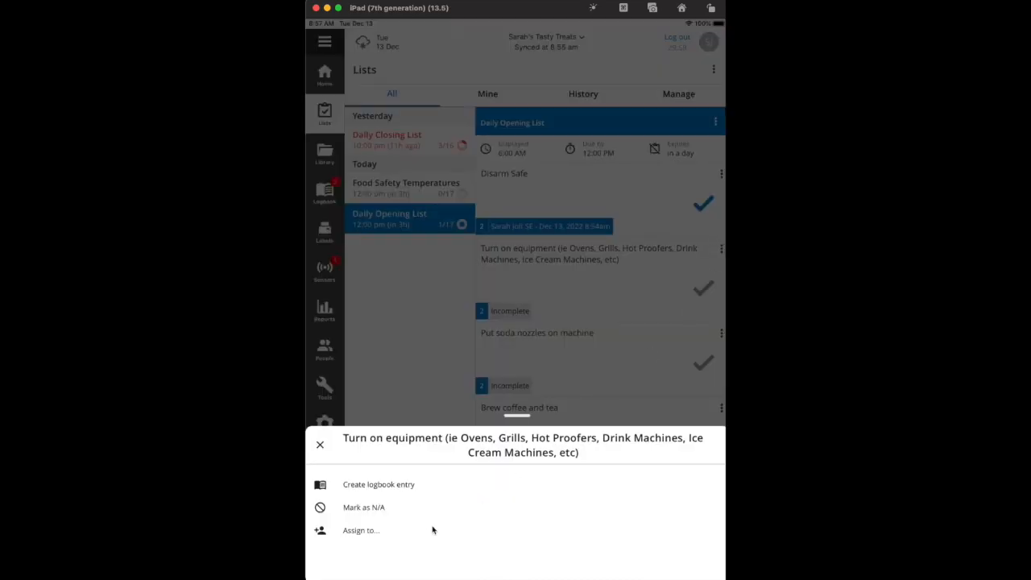
mouse_move(387, 506)
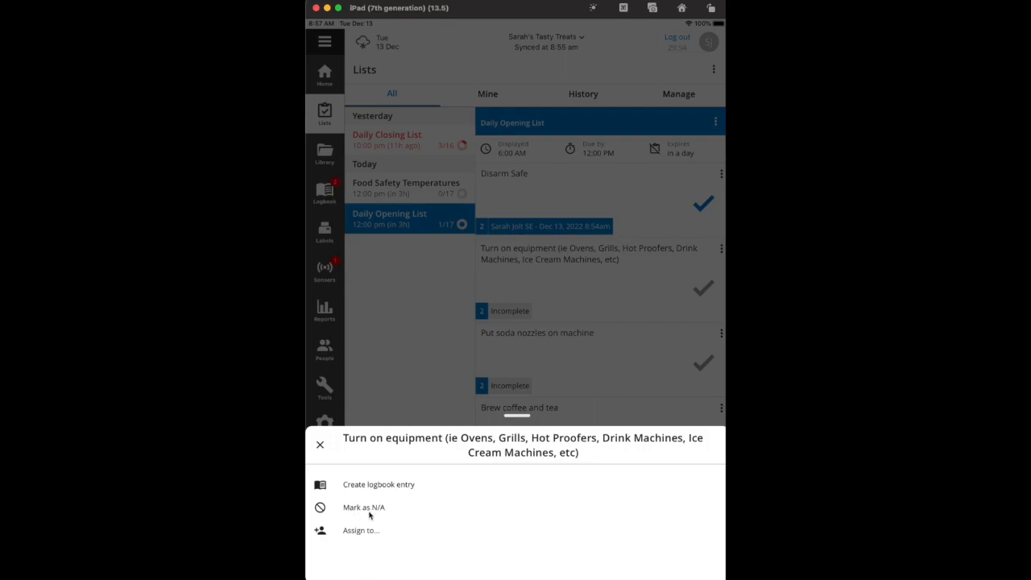
mouse_move(379, 516)
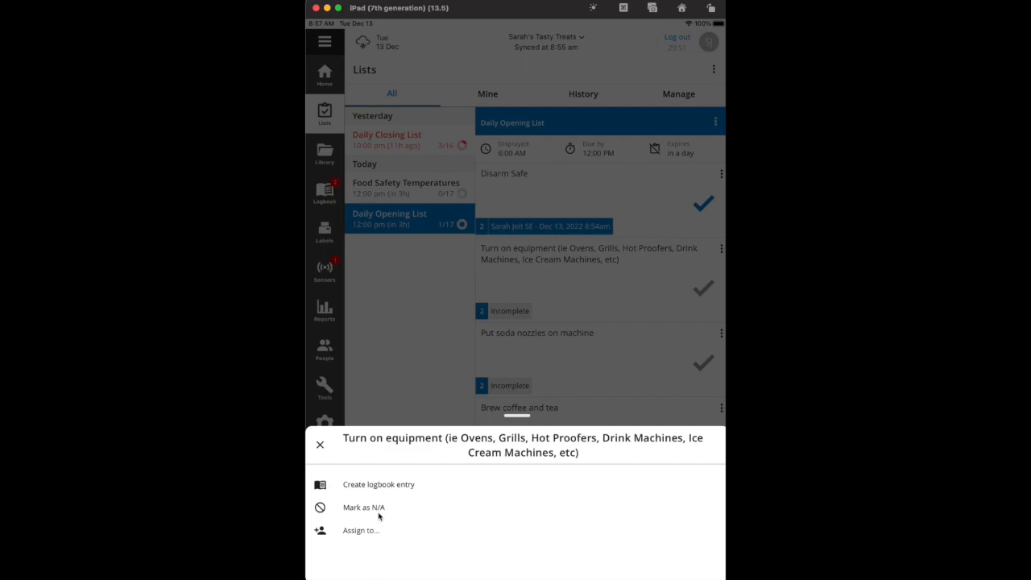
mouse_move(337, 492)
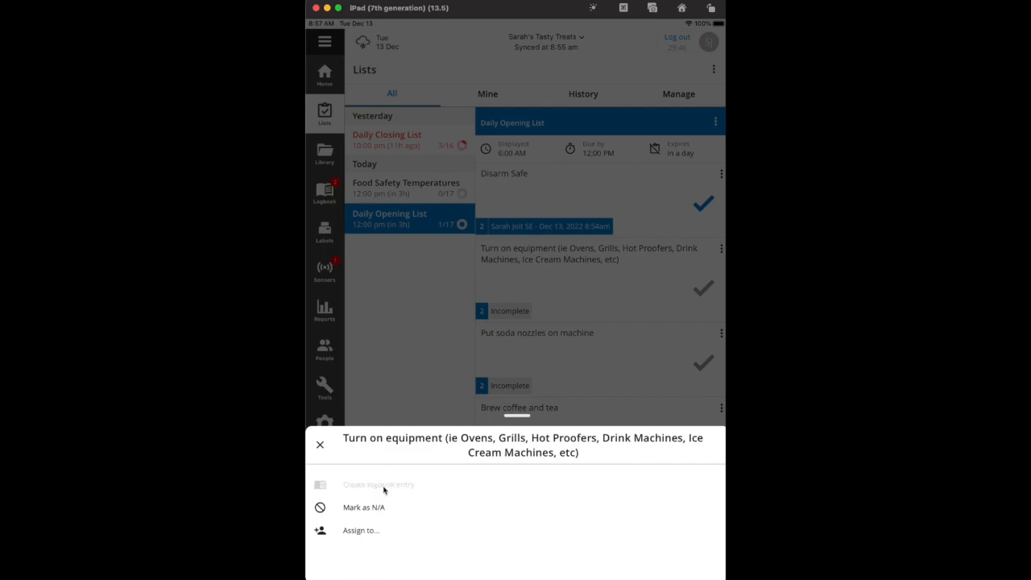
Create a logbook entry for the Turn on equipment task.
left_click(379, 483)
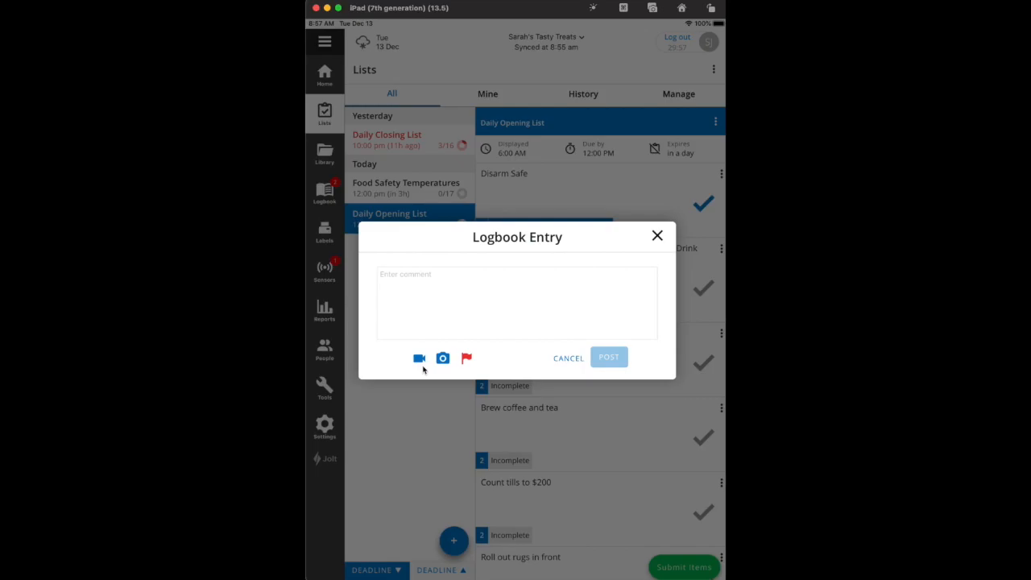
mouse_move(451, 306)
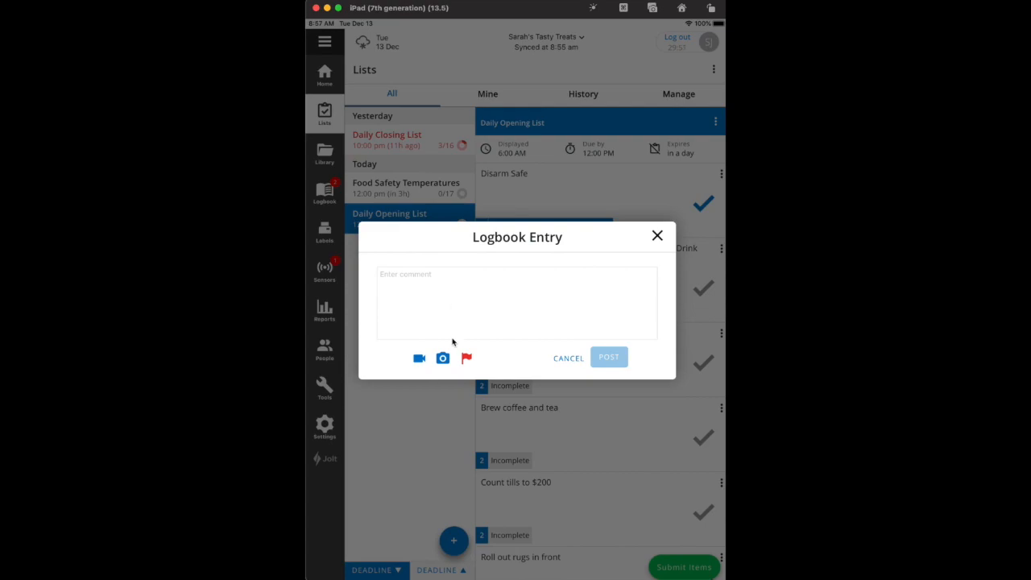
mouse_move(462, 373)
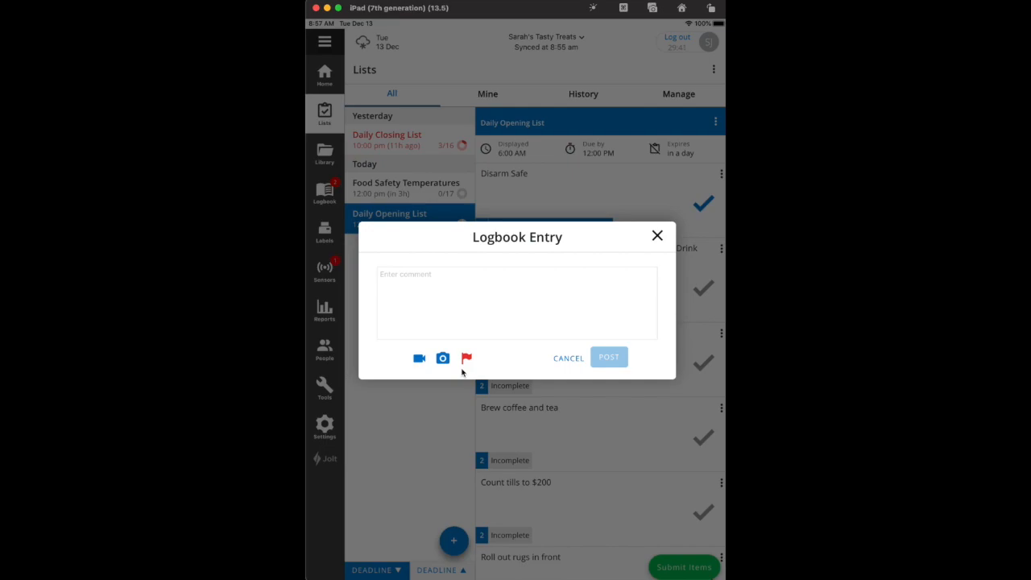
mouse_move(599, 369)
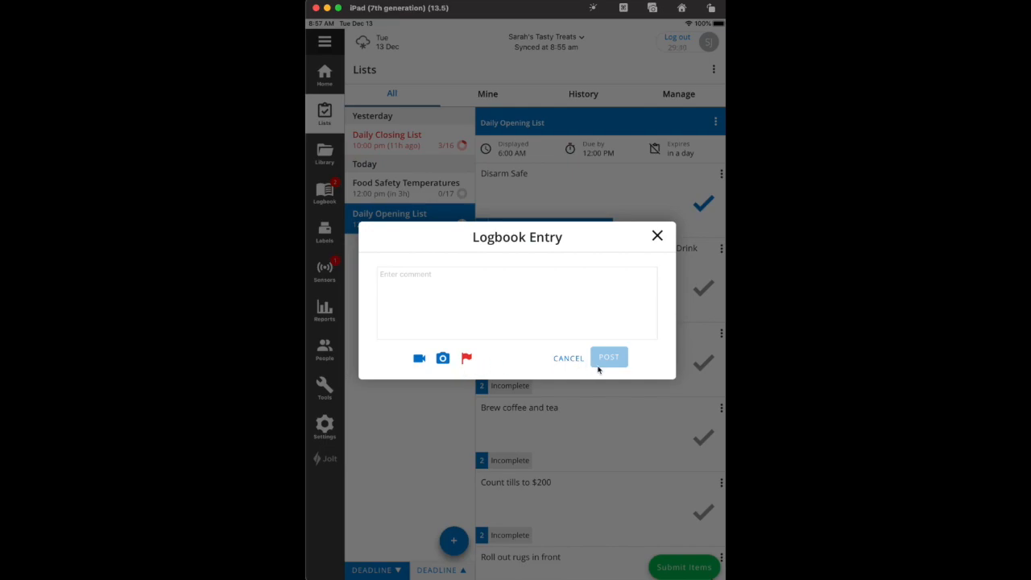